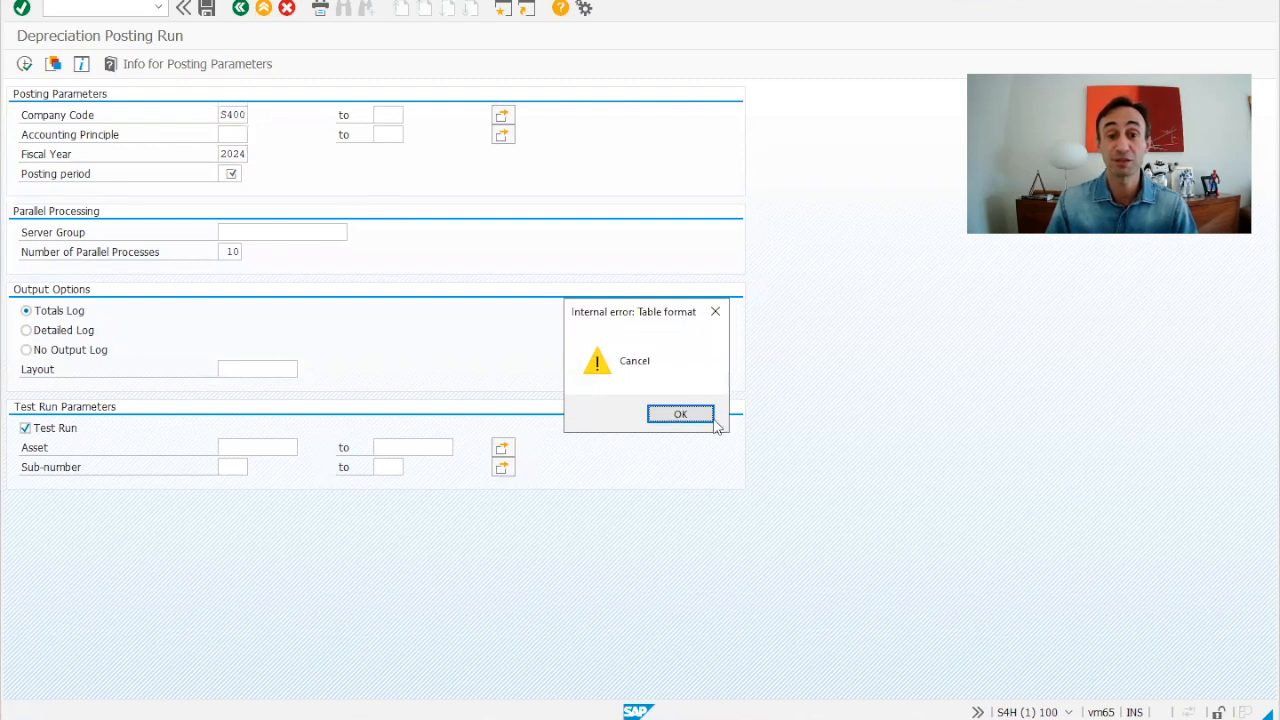
- Dismiss the table format error and move to the asset selection fields
left_click(682, 412)
type("10")
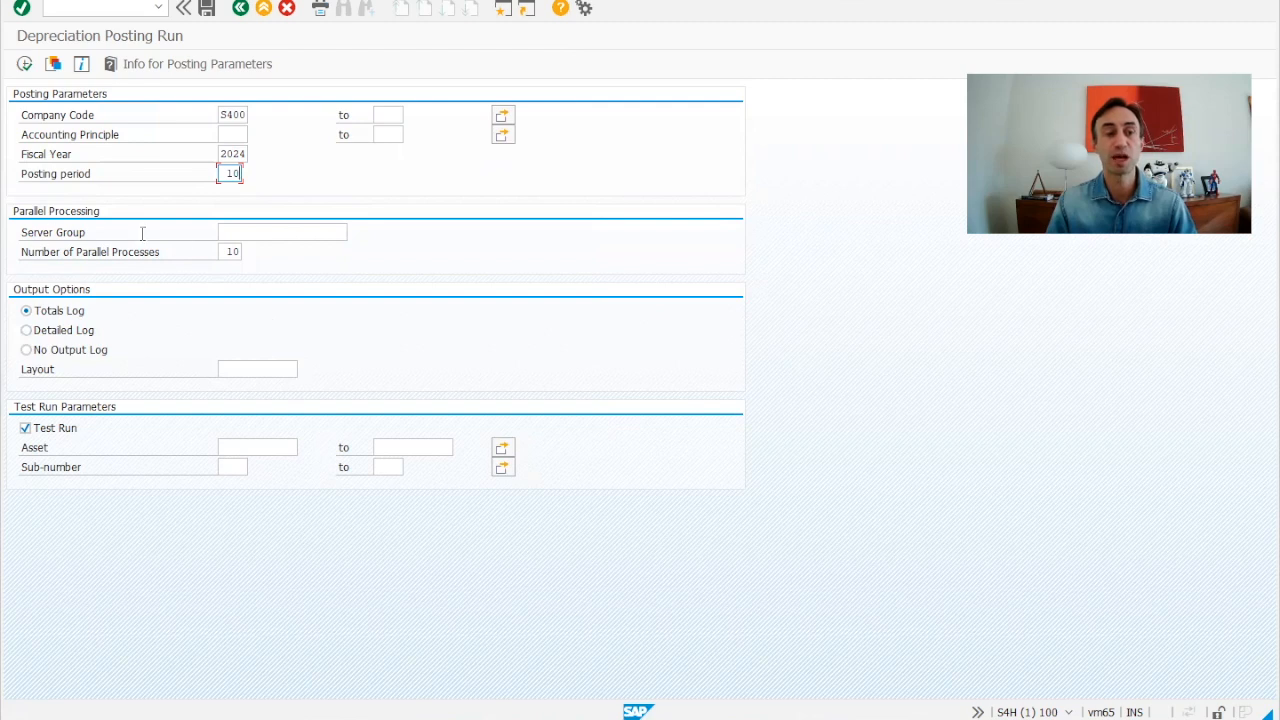
mouse_move(116, 232)
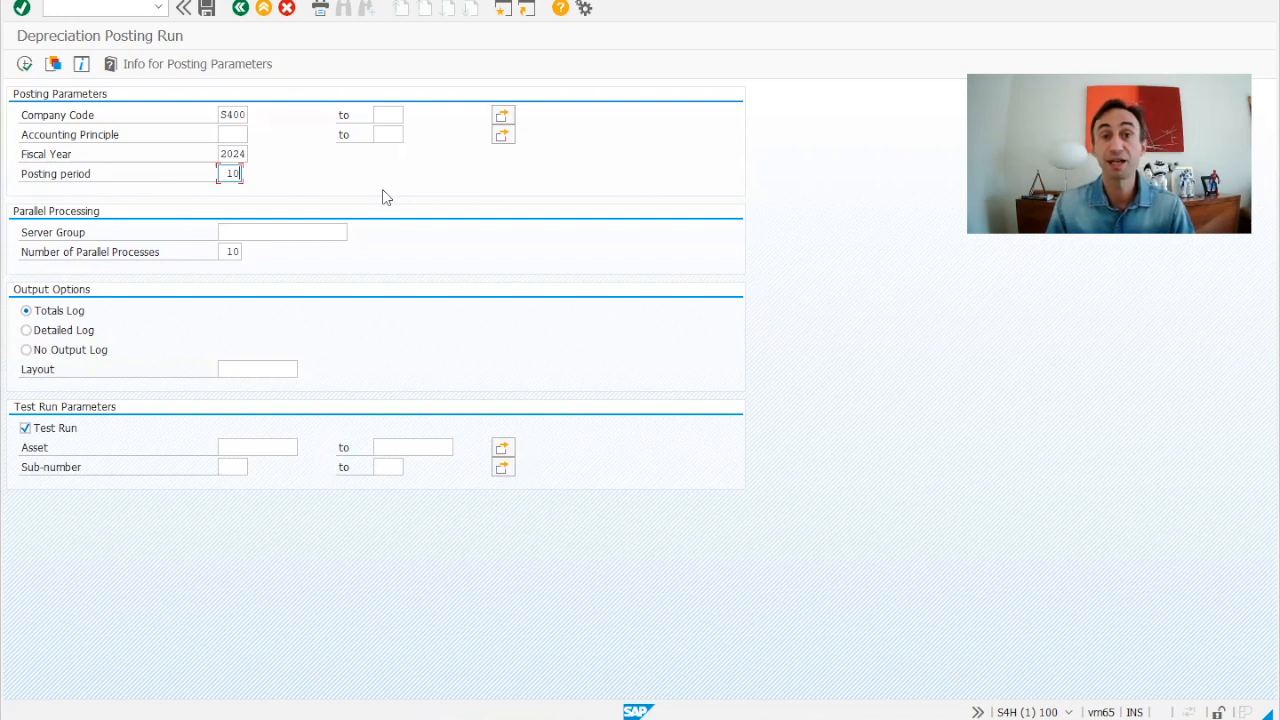
mouse_move(266, 214)
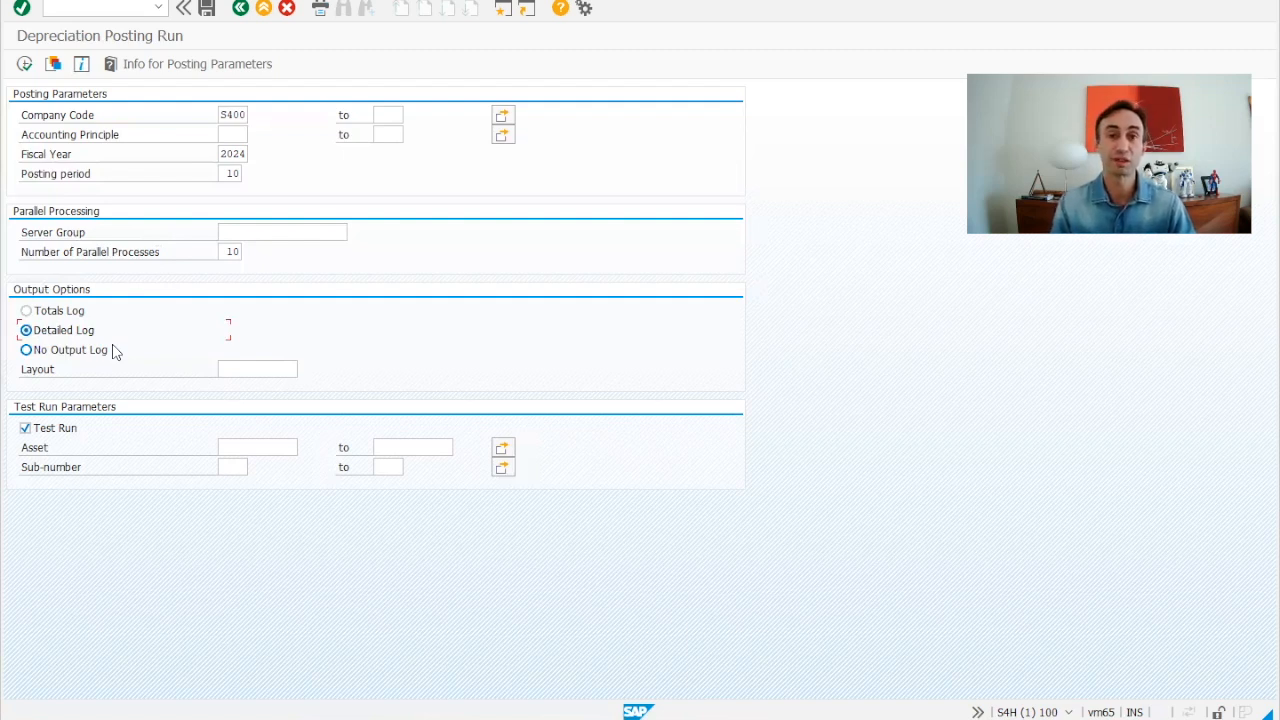
mouse_move(84, 408)
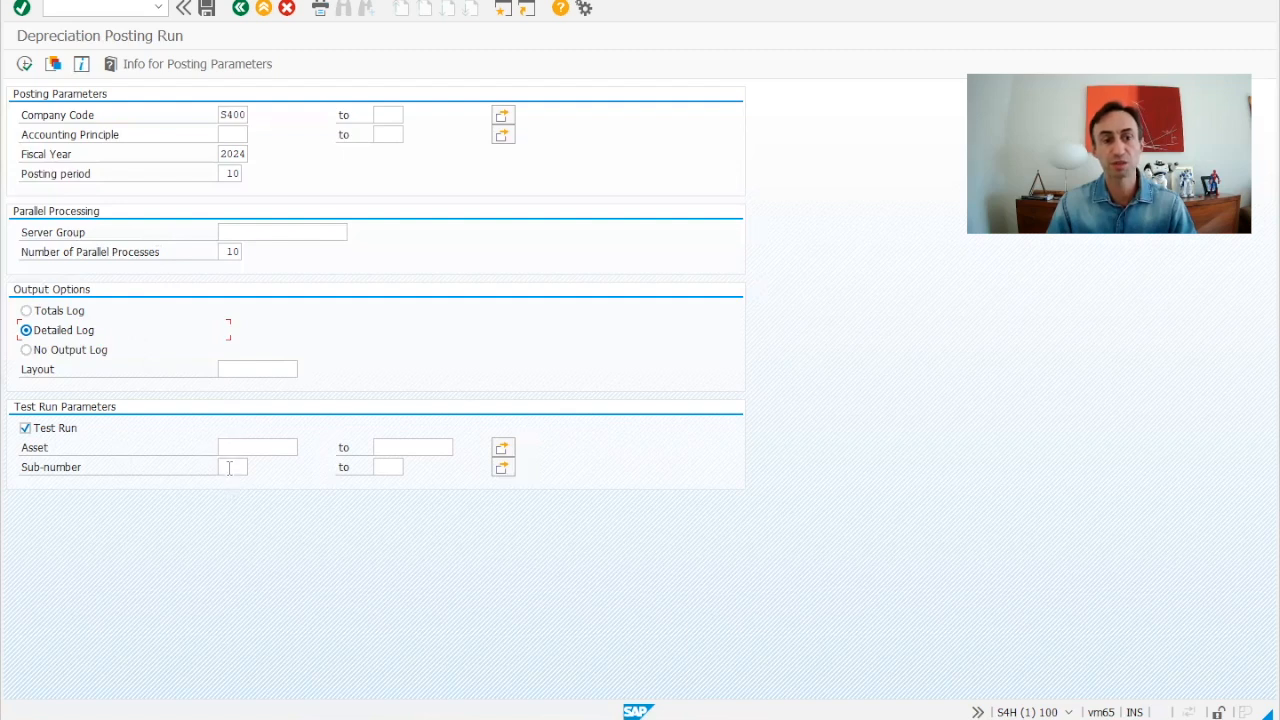
left_click(256, 448)
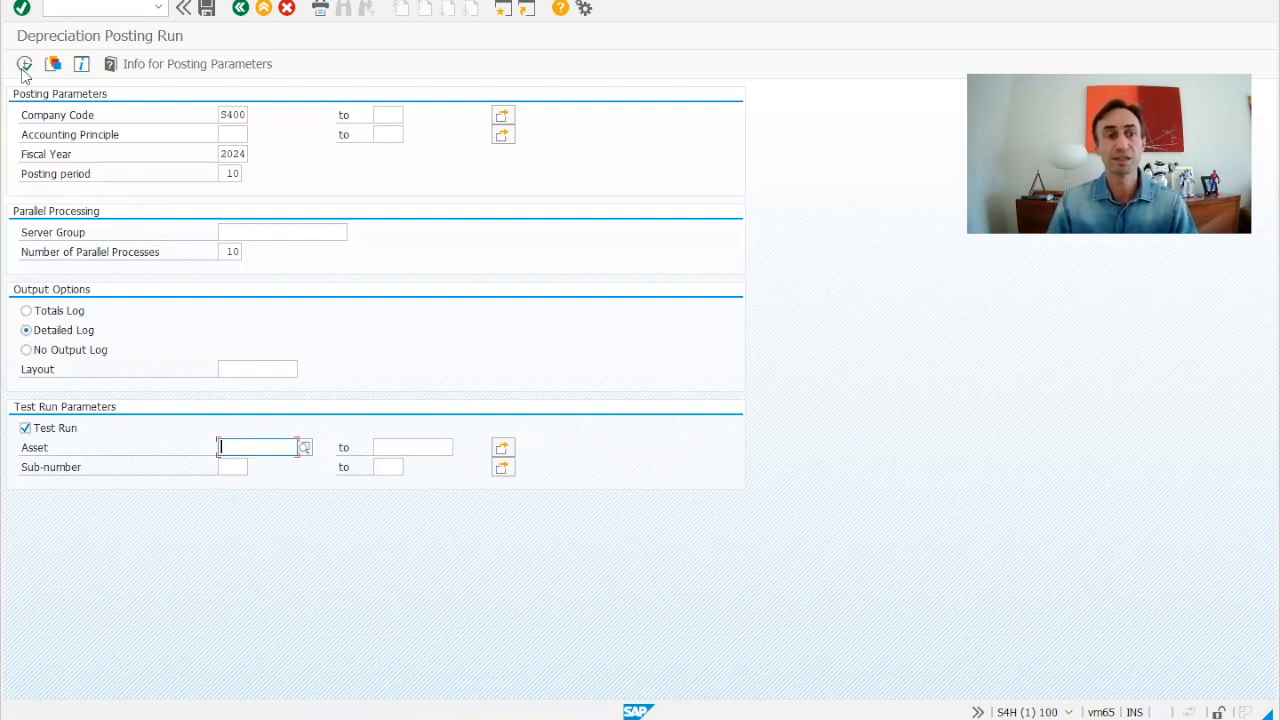
- Execute the depreciation test run and accept the online asset limit warning
left_click(24, 64)
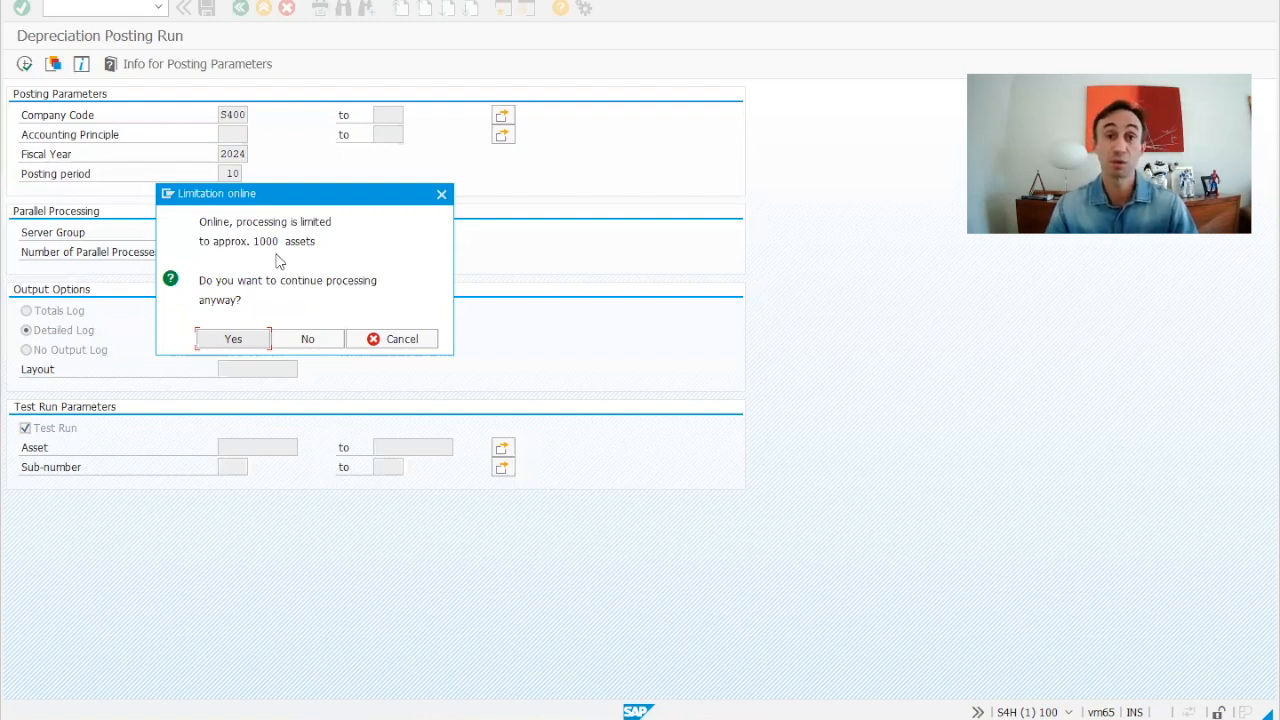
left_click(232, 338)
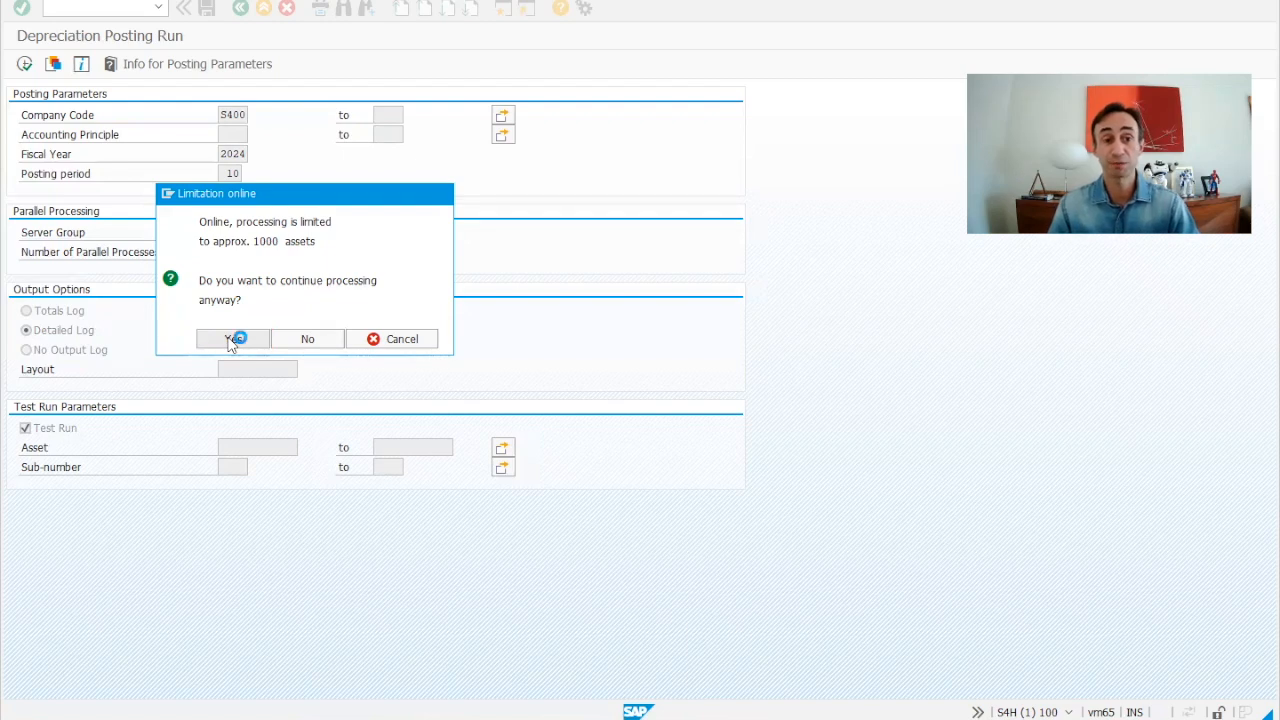
left_click(232, 338)
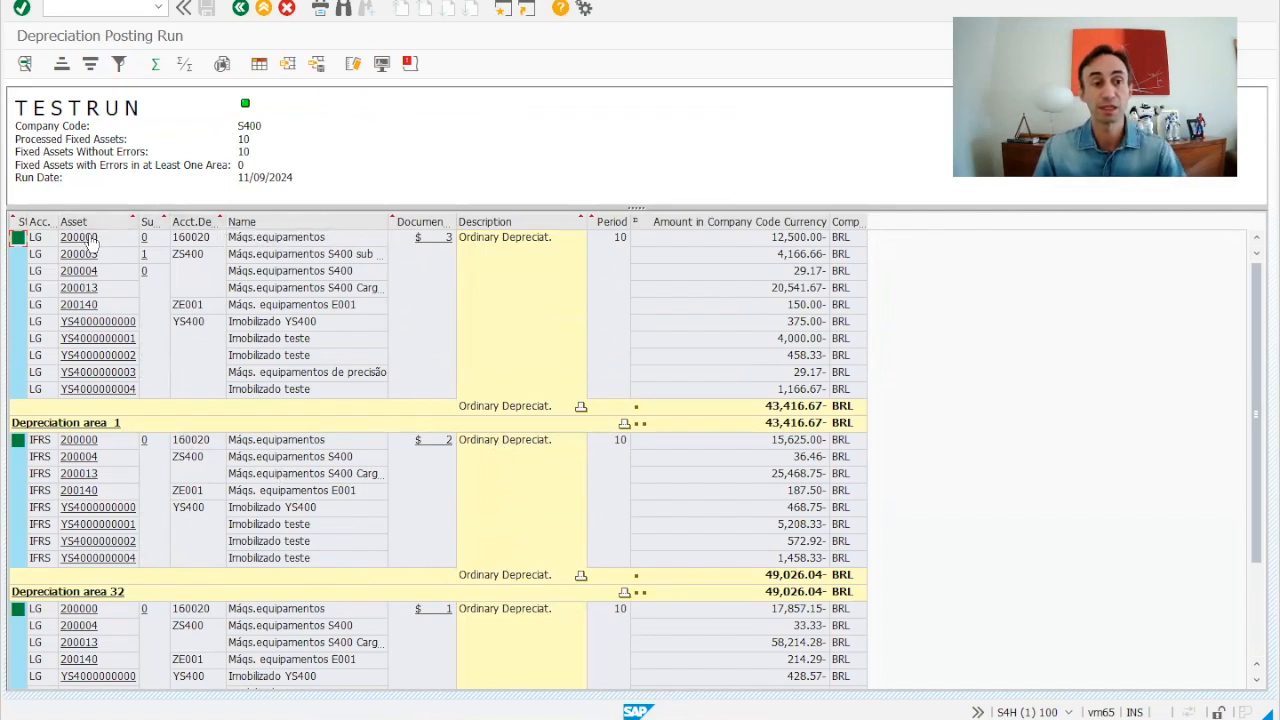
mouse_move(92, 296)
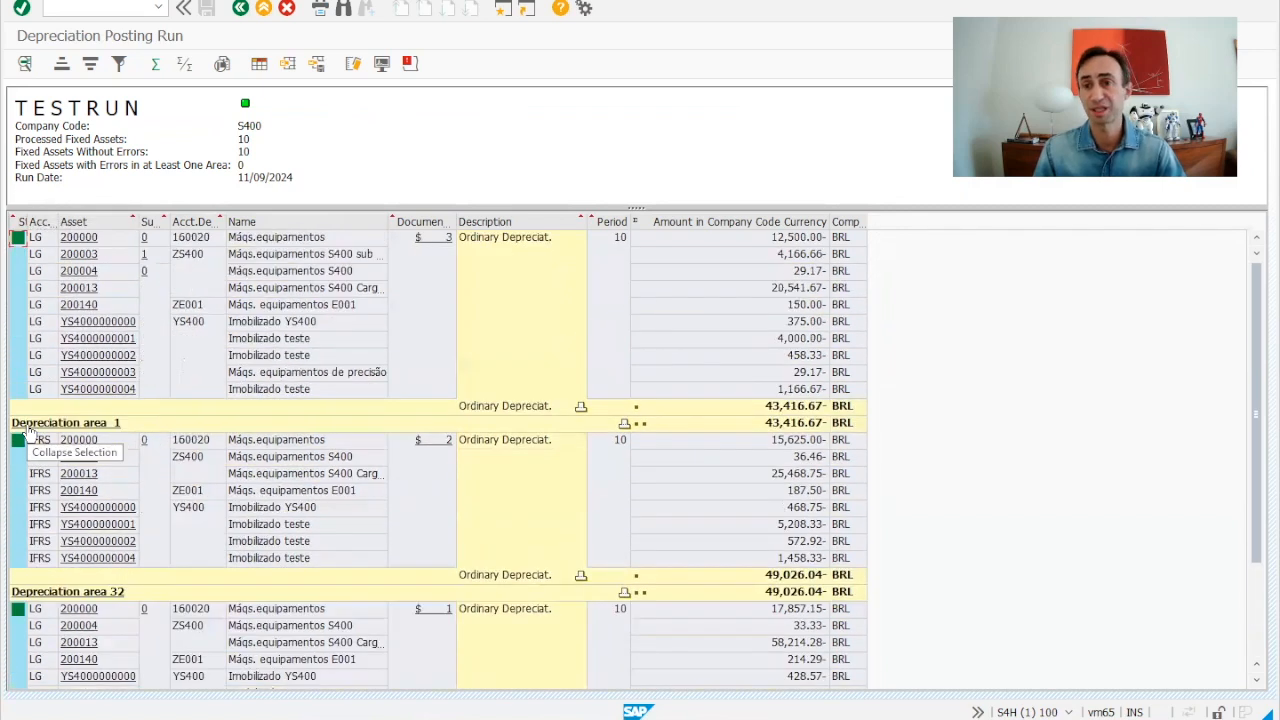
mouse_move(454, 308)
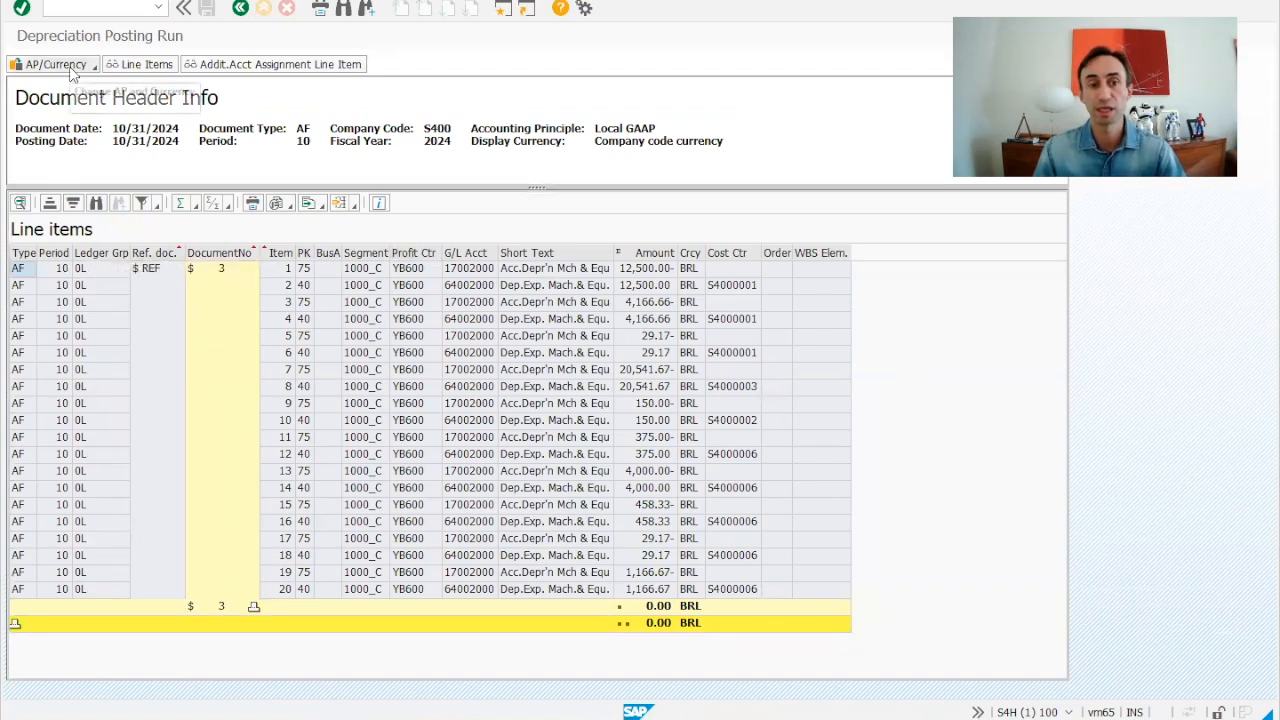
- Keep company code currency for Local GAAP and go back to the run parameters
left_click(56, 64)
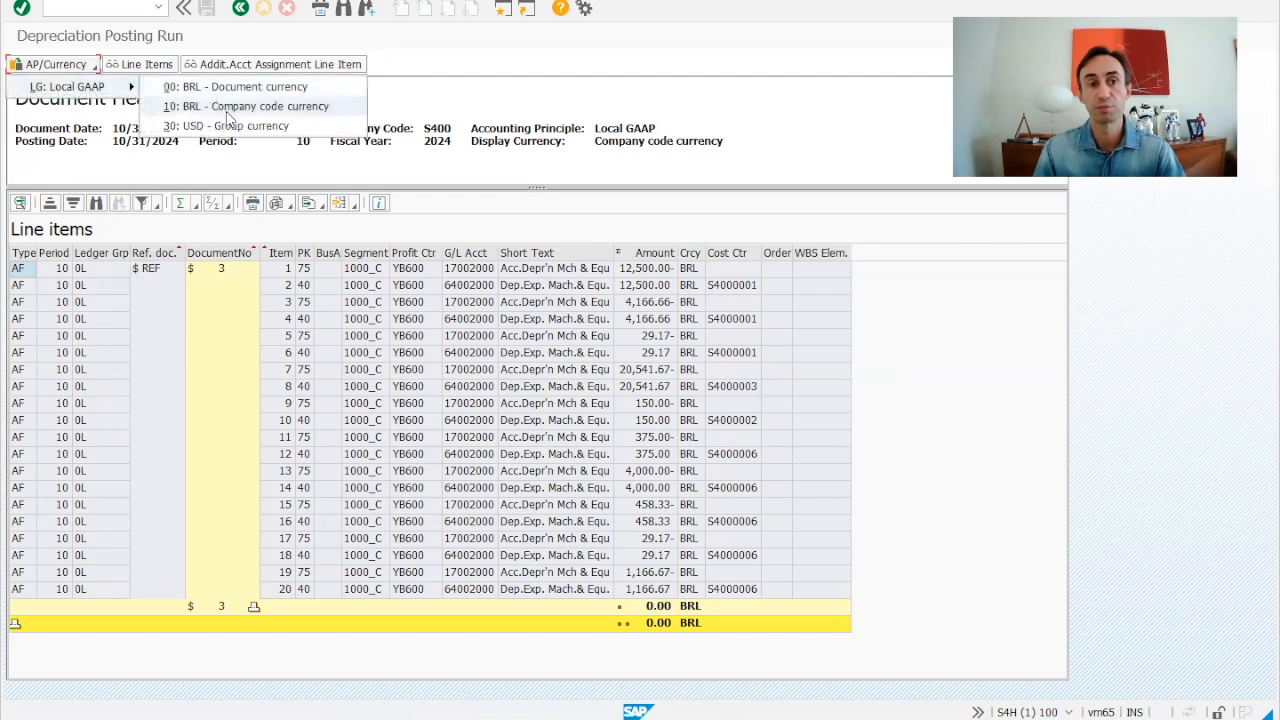
left_click(244, 106)
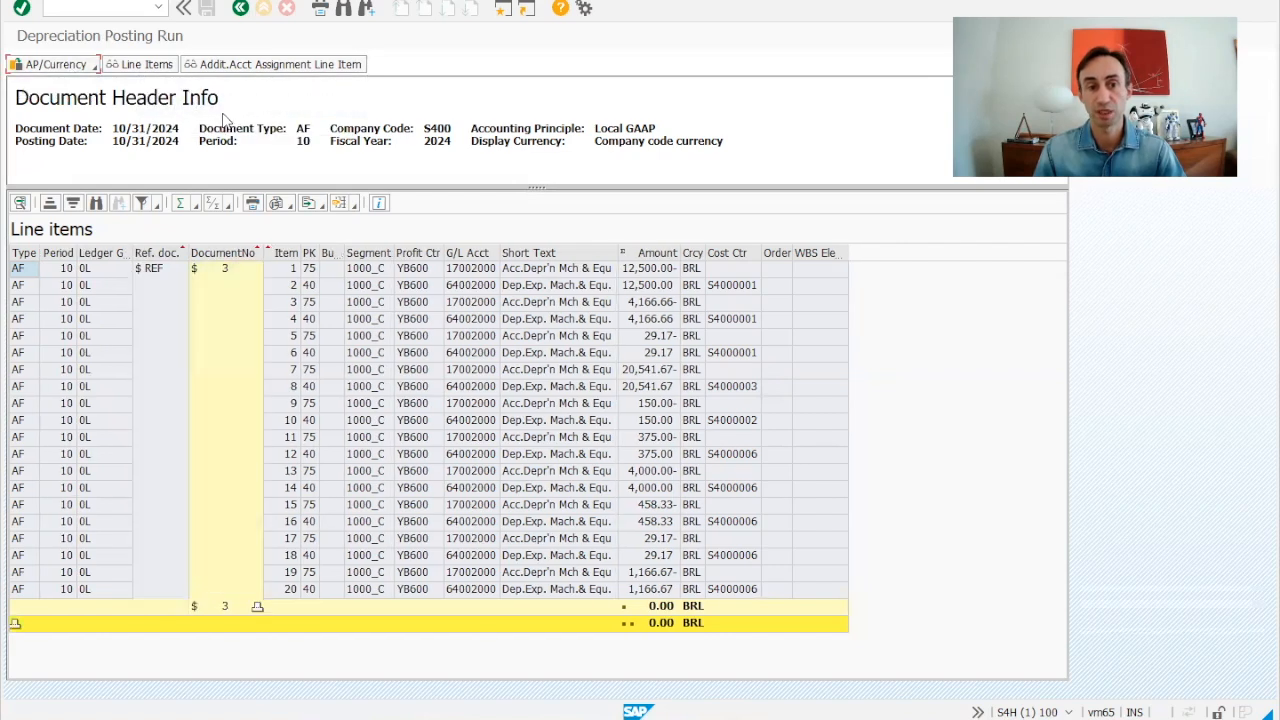
left_click(56, 64)
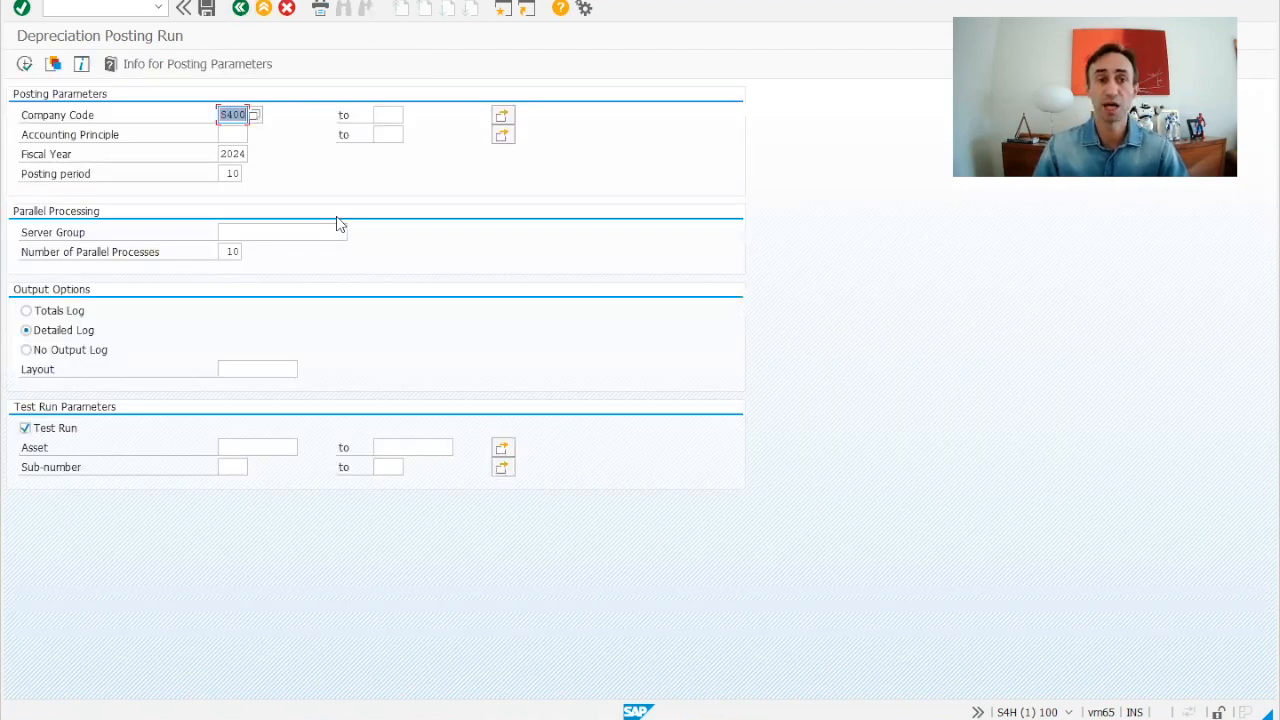
mouse_move(730, 682)
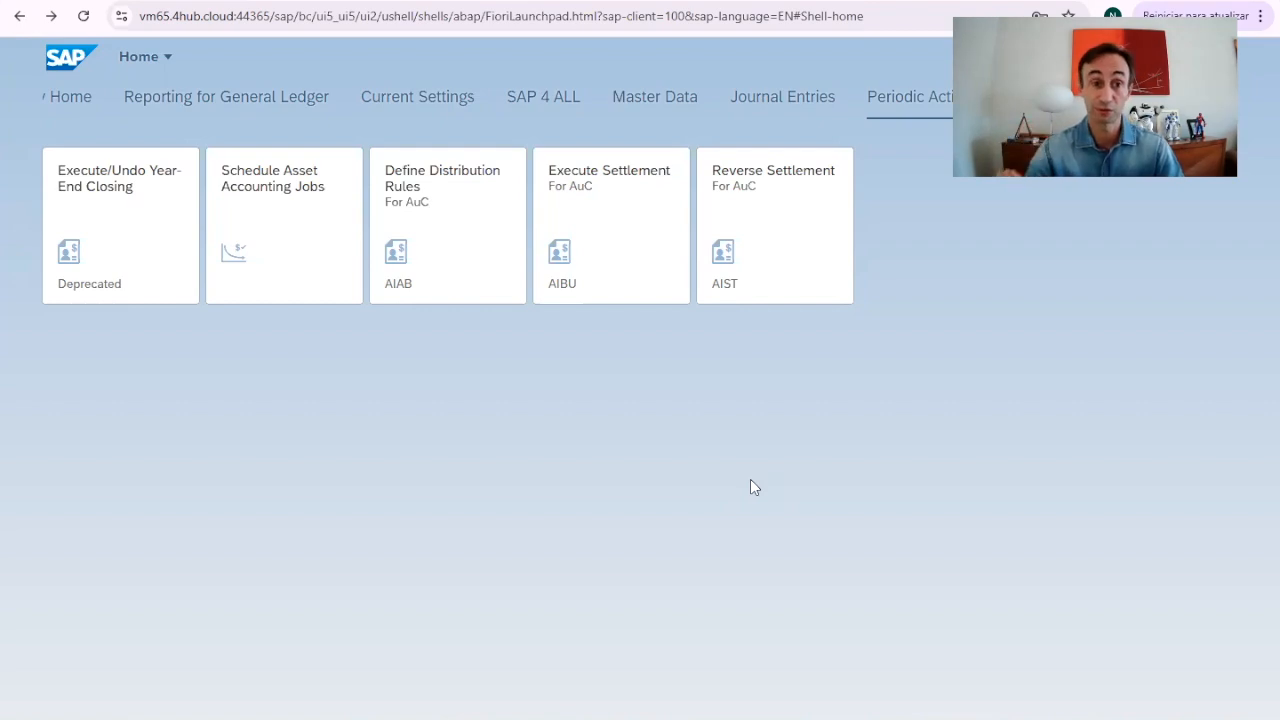
mouse_move(276, 204)
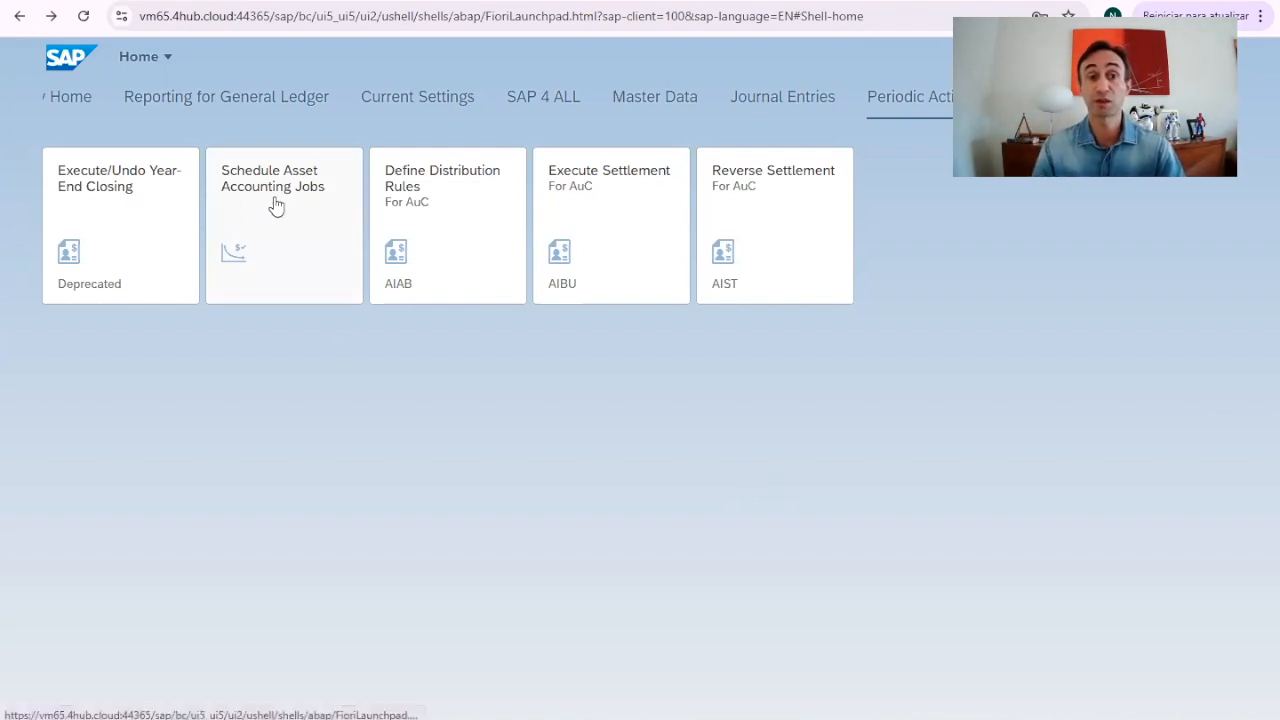
- Launch the Schedule Asset Accounting Jobs app from Periodic Activities
left_click(284, 204)
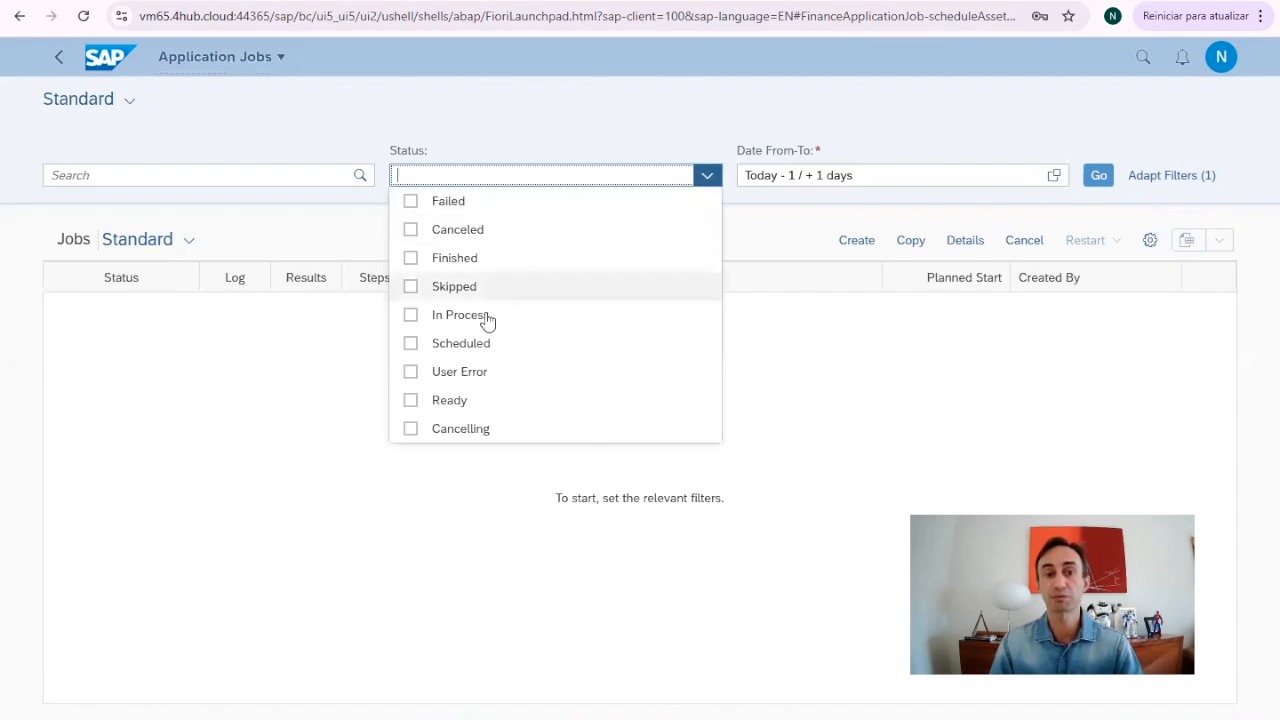
- Filter jobs to status Finished within the last 2 weeks
left_click(410, 256)
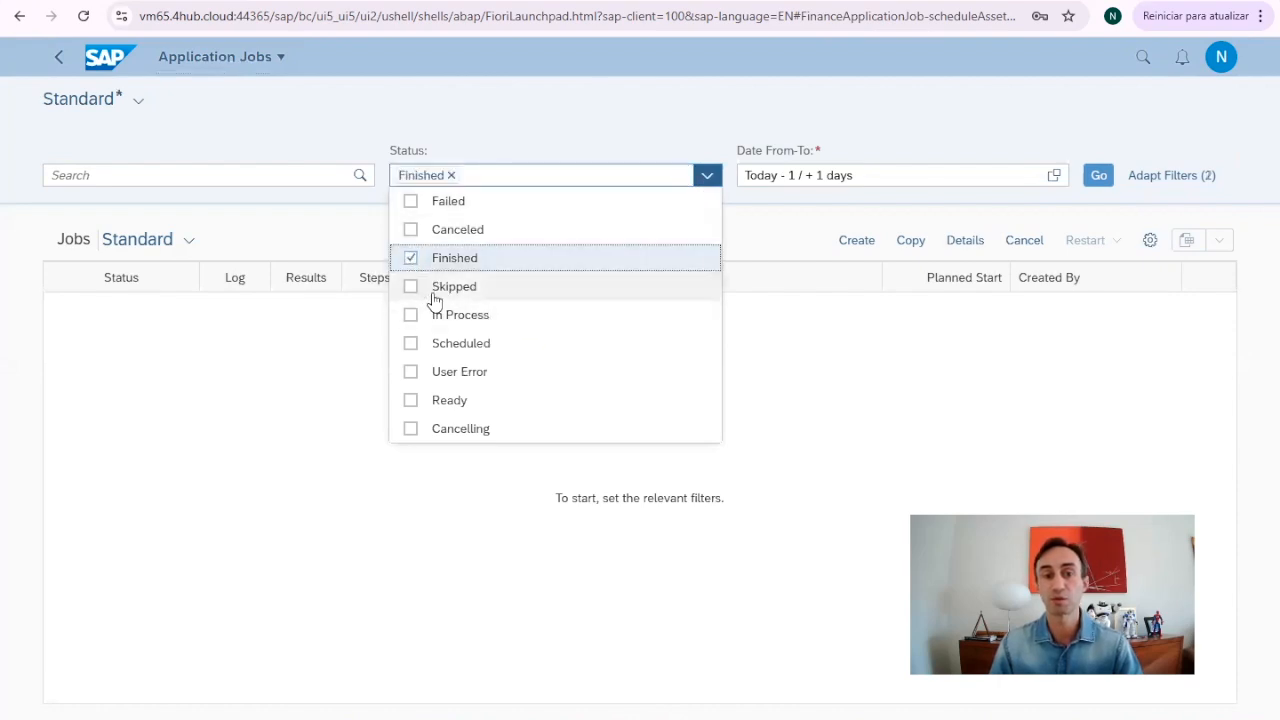
mouse_move(908, 356)
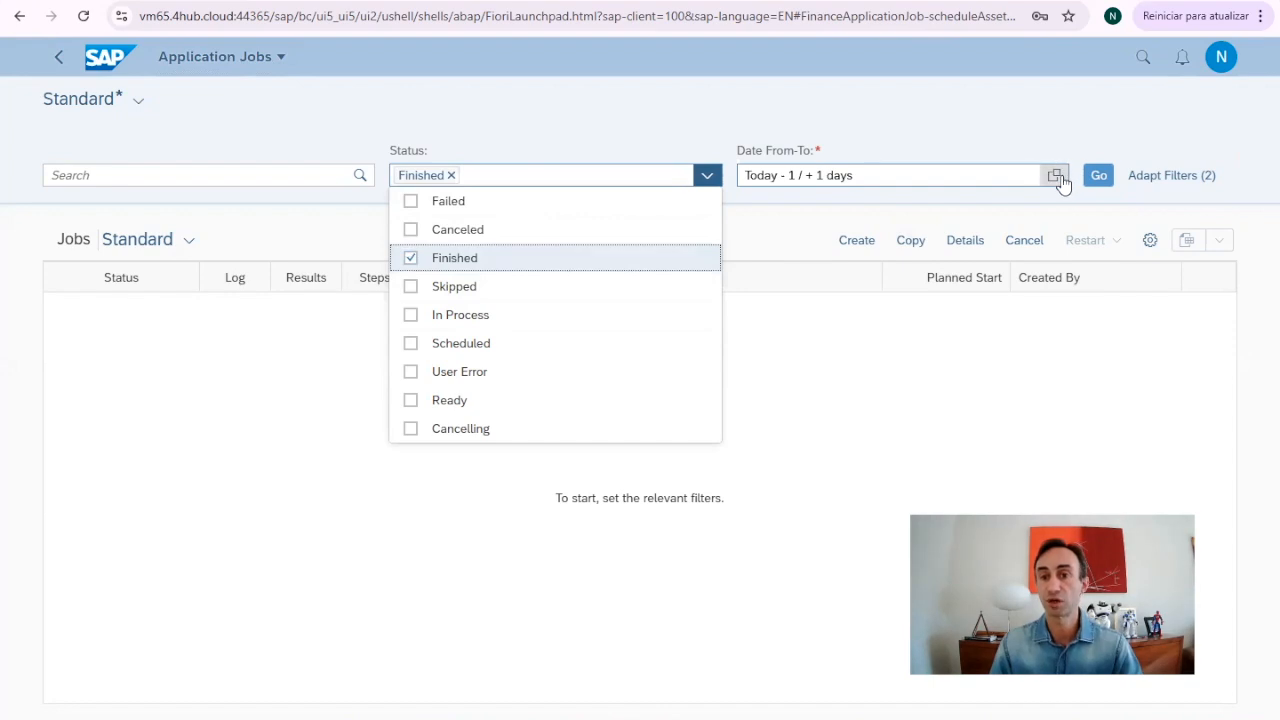
left_click(1054, 176)
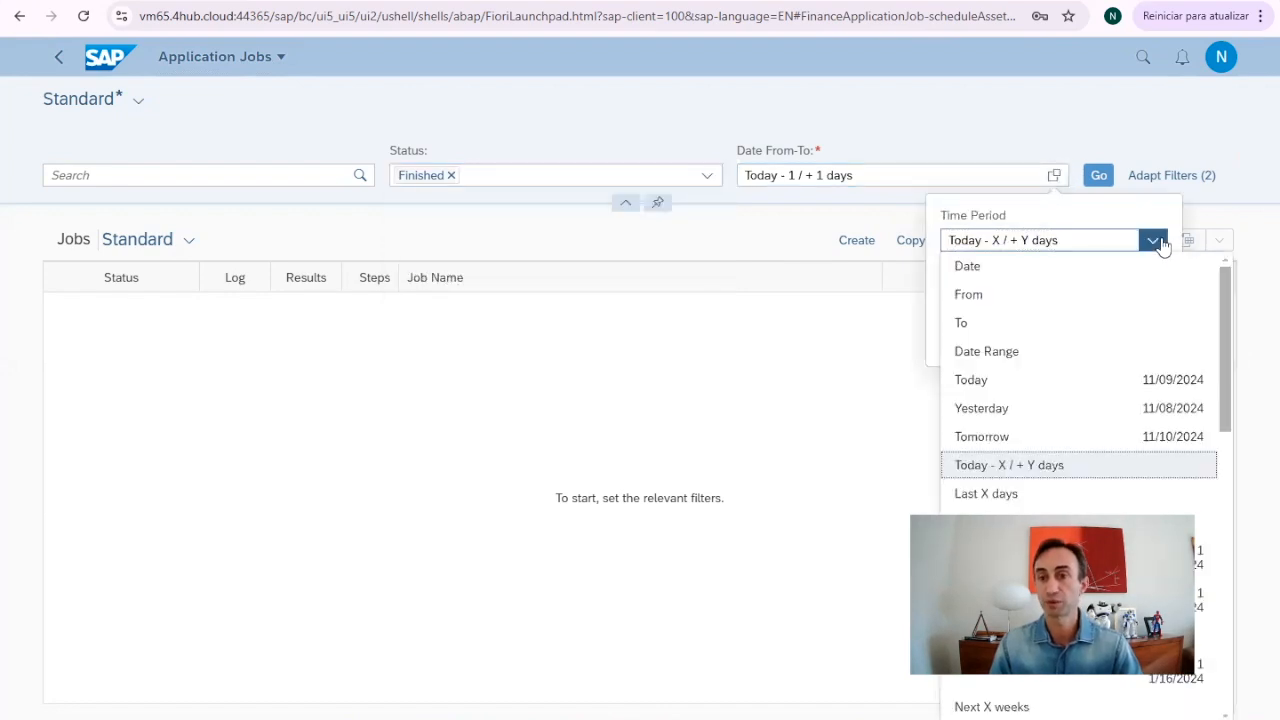
mouse_move(1024, 472)
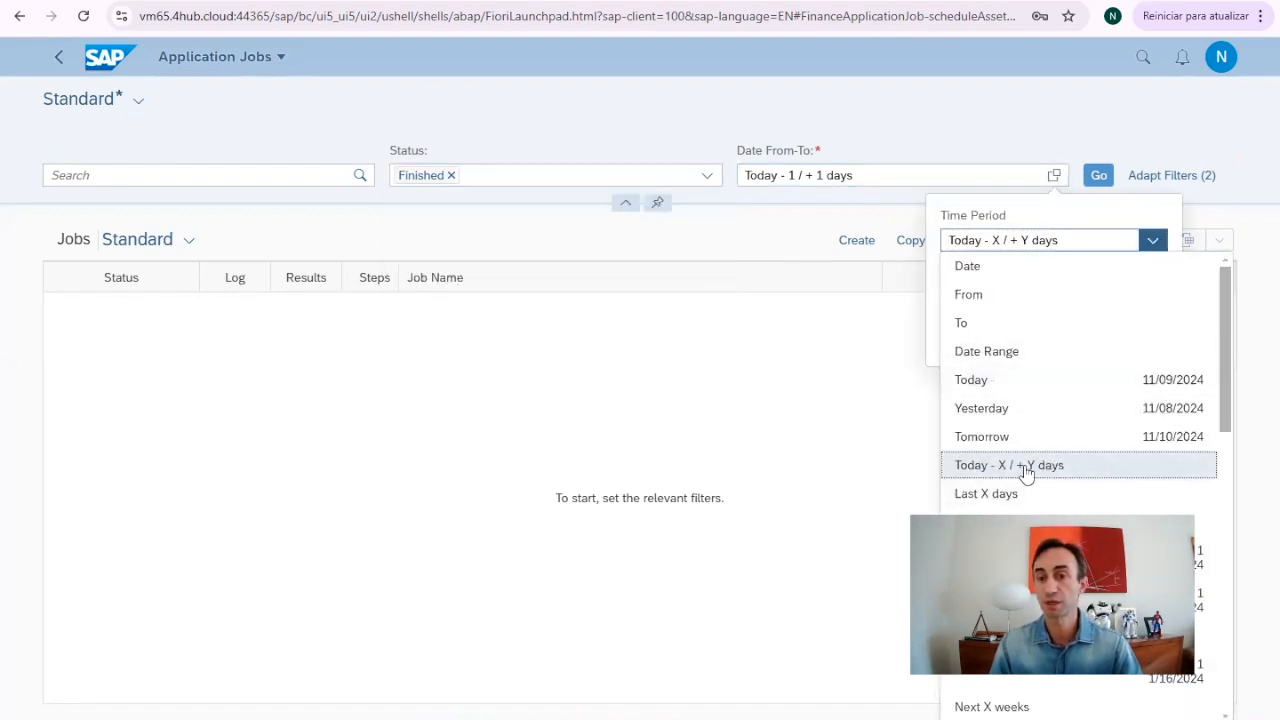
scroll("down", 3)
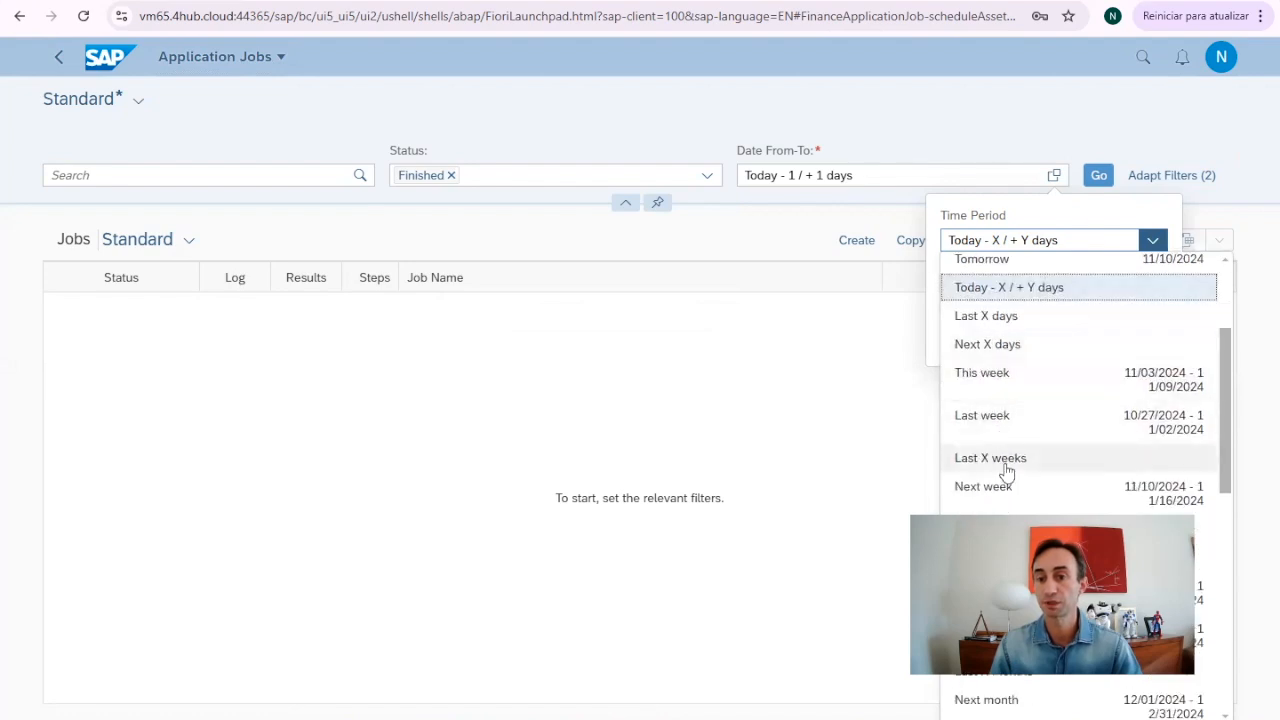
left_click(990, 458)
type("2")
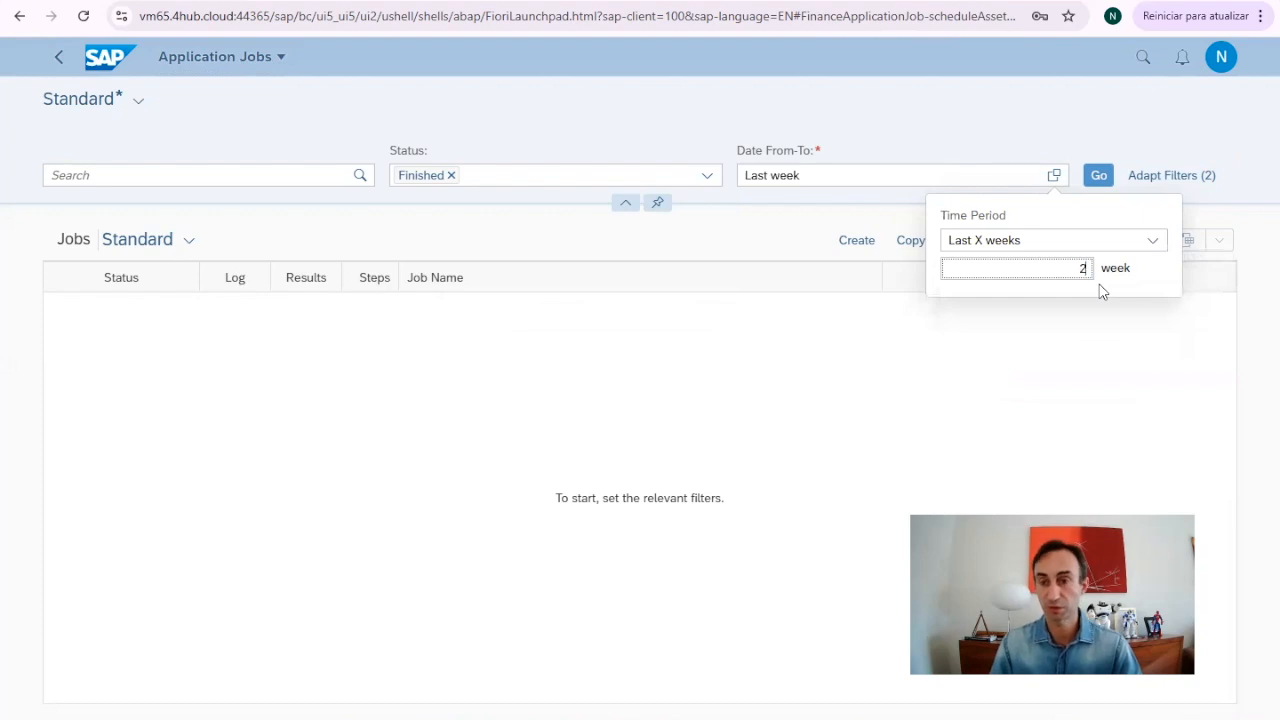
left_click(1098, 176)
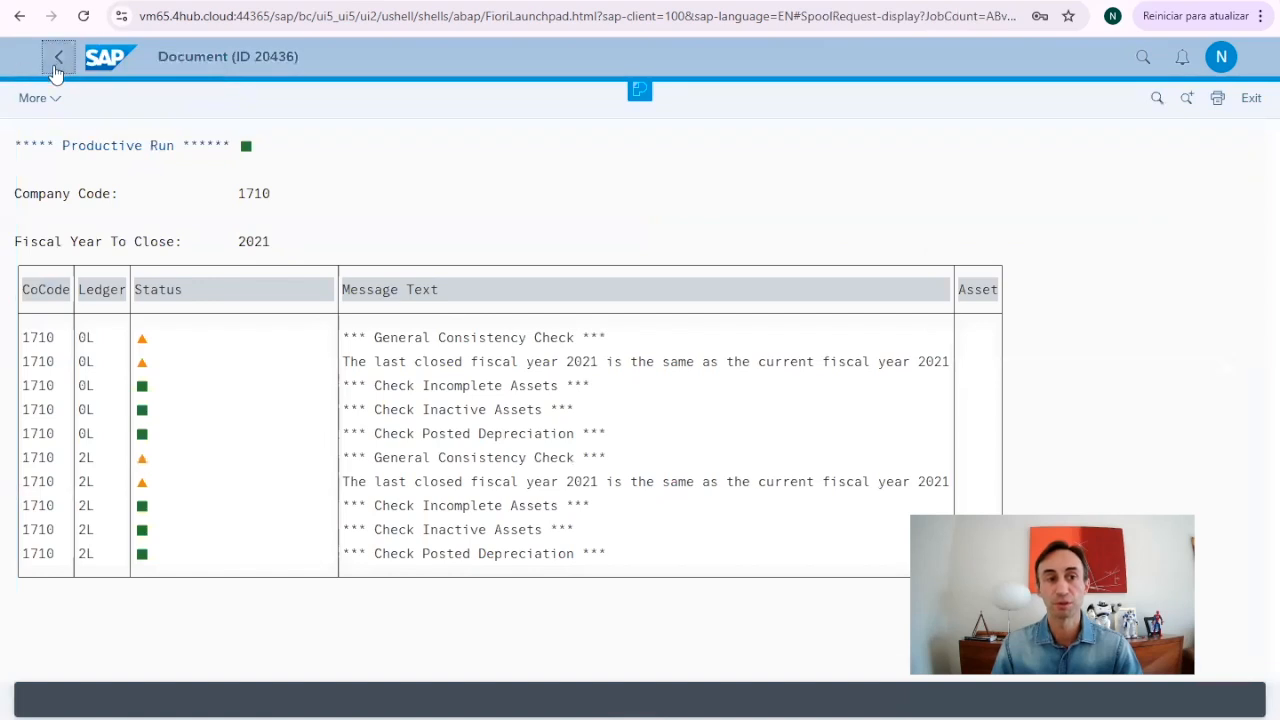
- View the year-end closing job's run details and results, then return to the jobs list
left_click(56, 56)
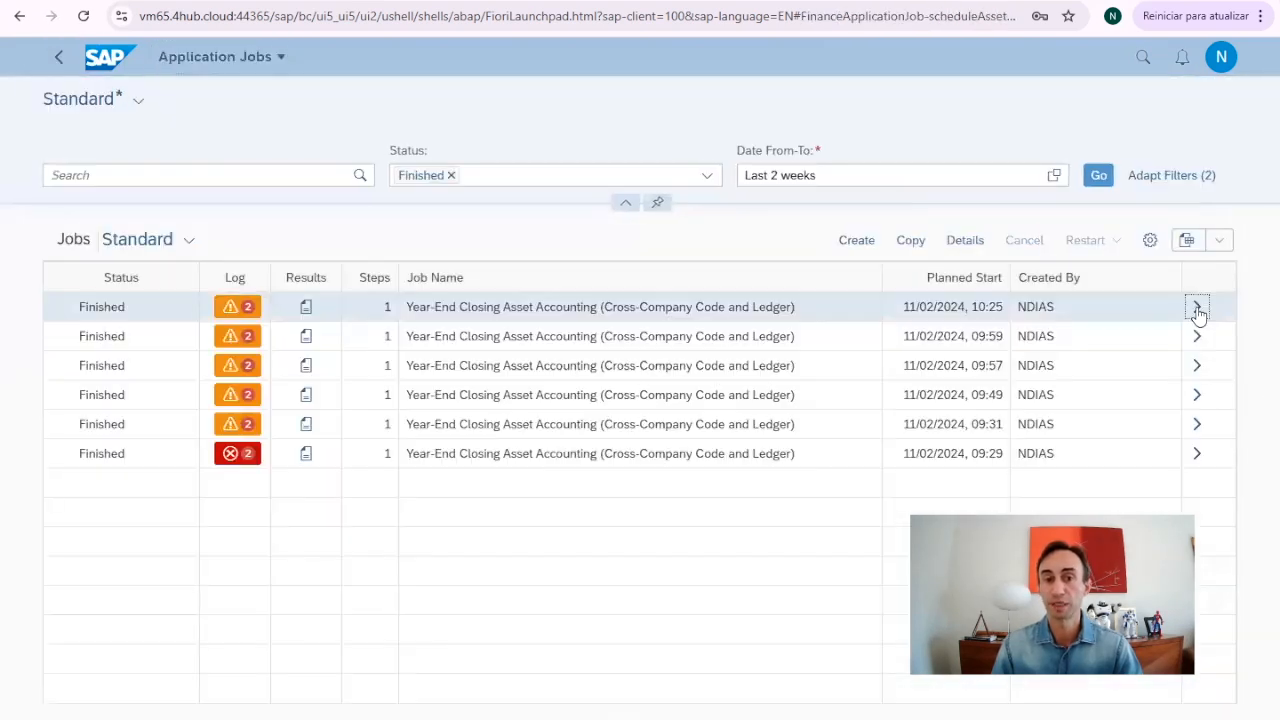
left_click(1196, 312)
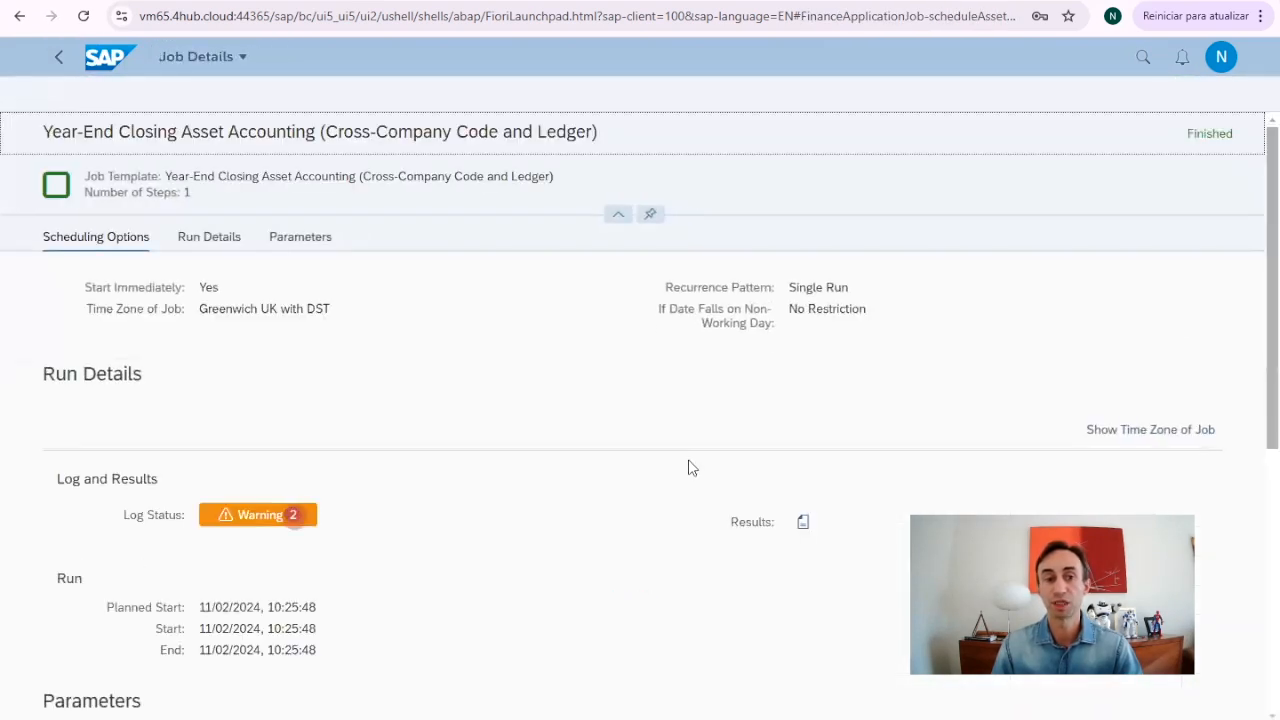
scroll("down", 3)
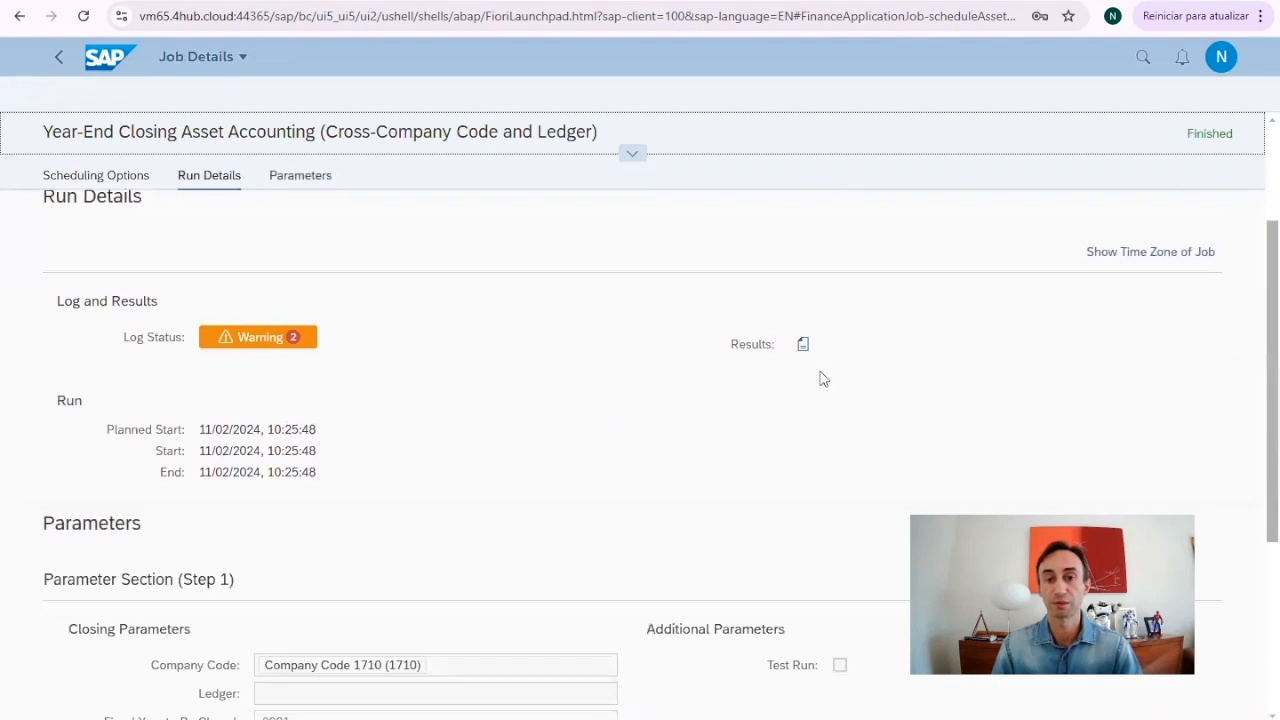
left_click(802, 344)
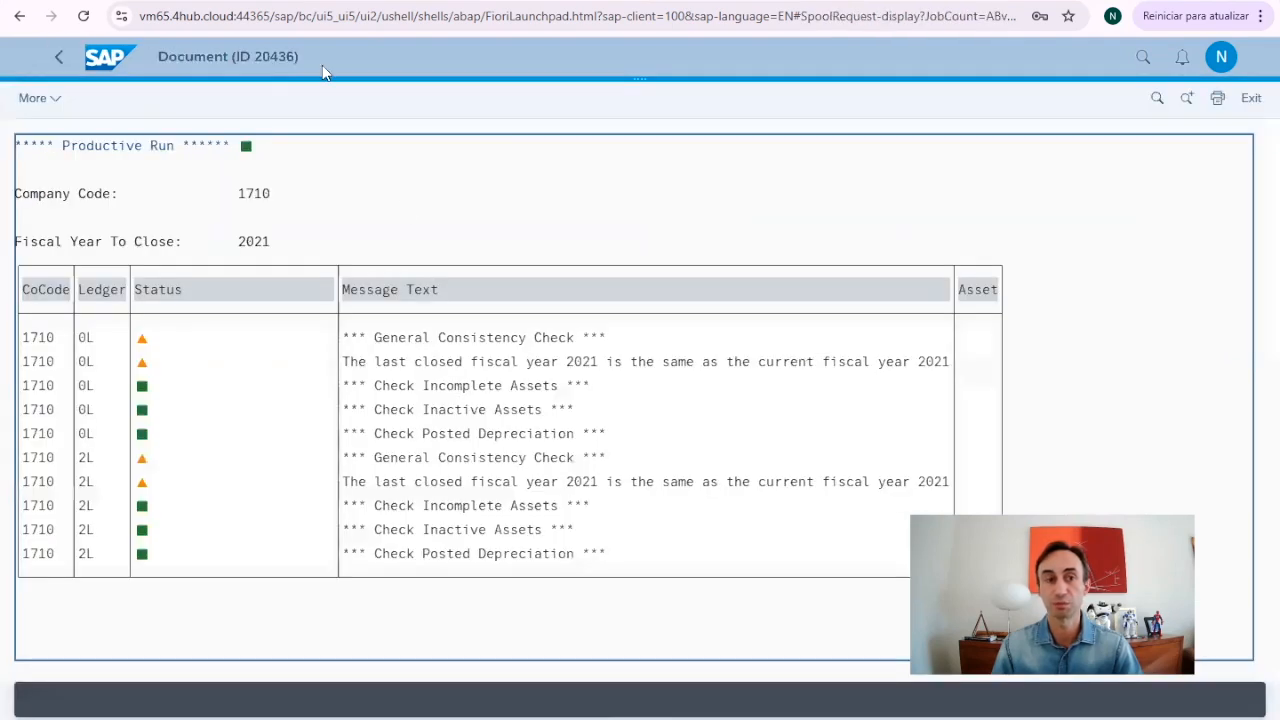
left_click(60, 56)
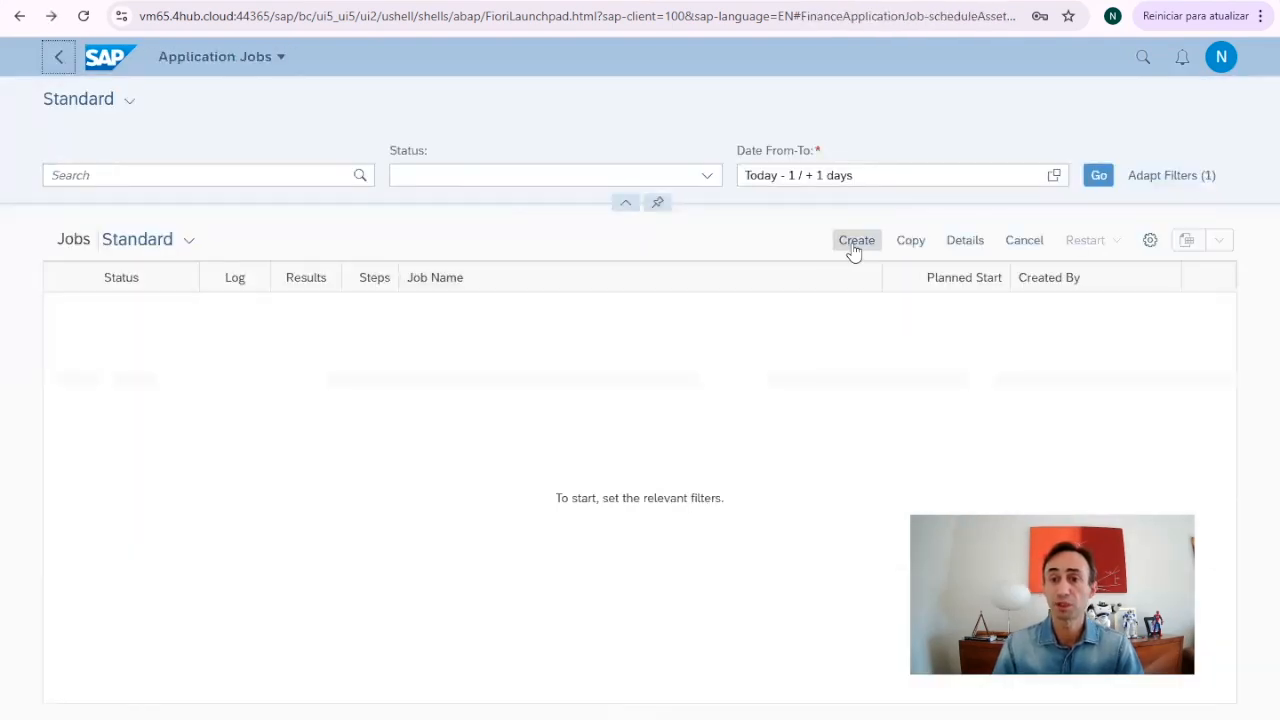
- Create a new job from the Depreciation Posting Run template
left_click(856, 240)
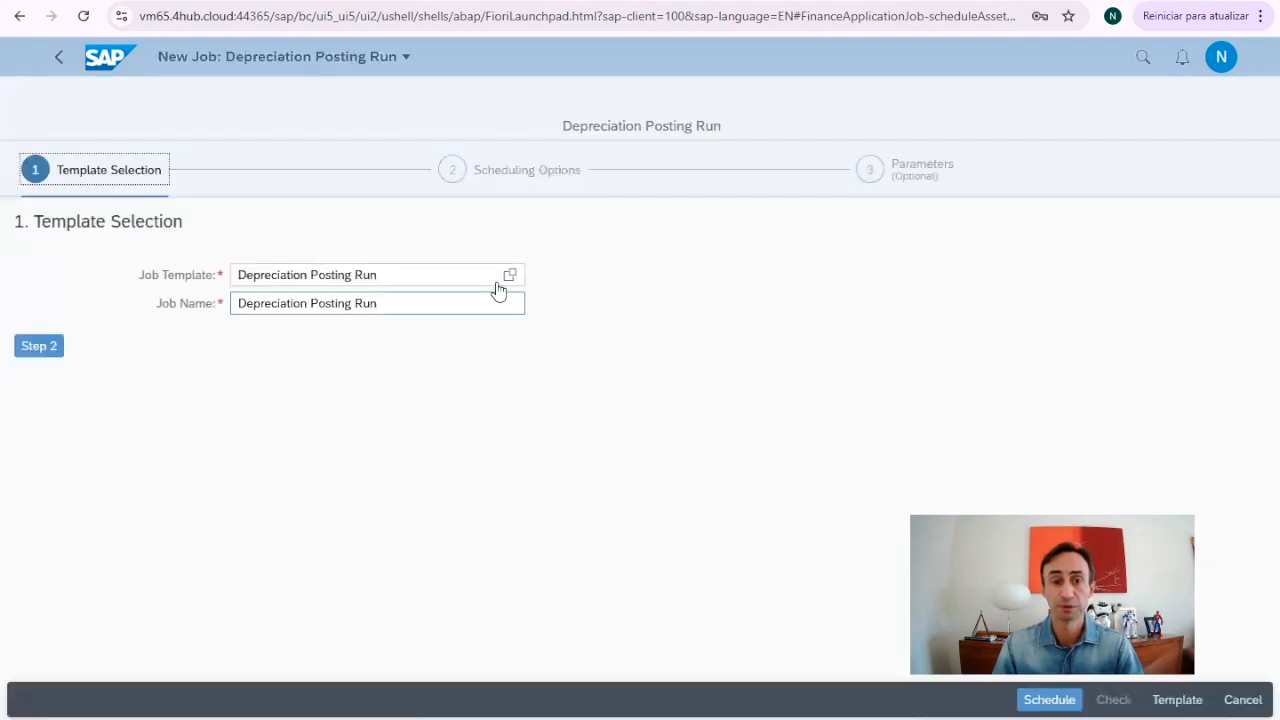
left_click(508, 274)
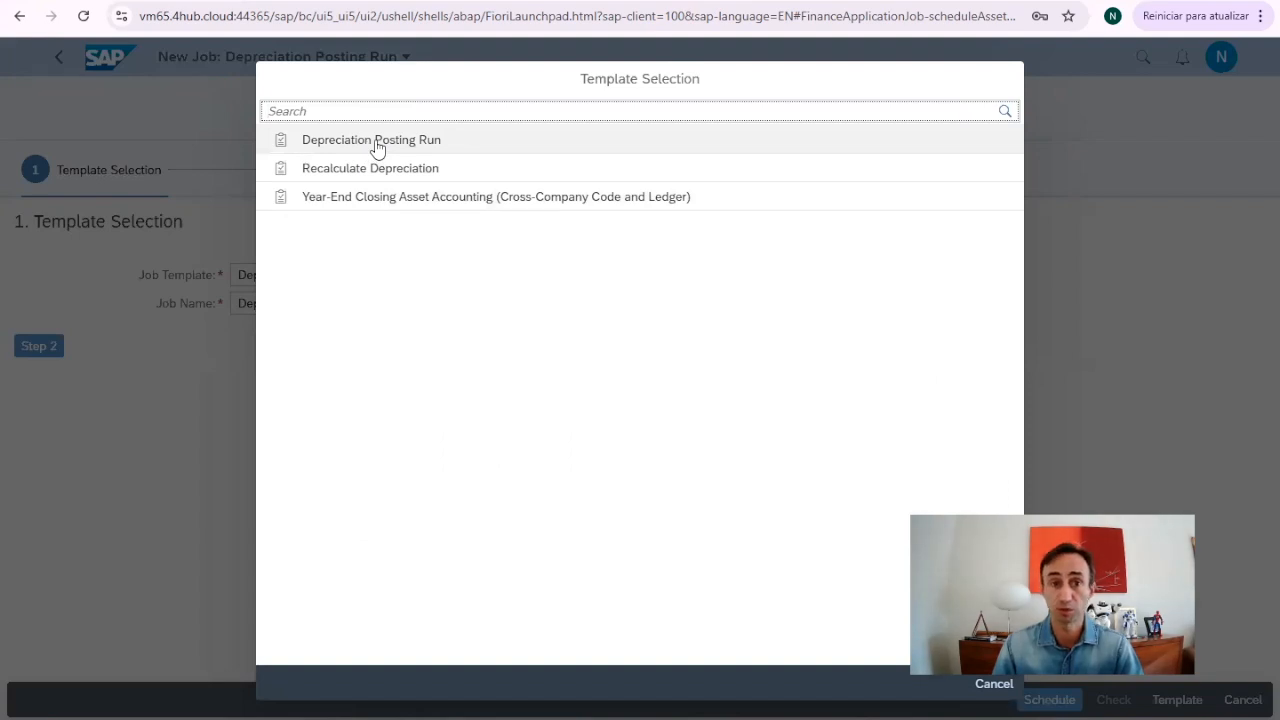
left_click(372, 140)
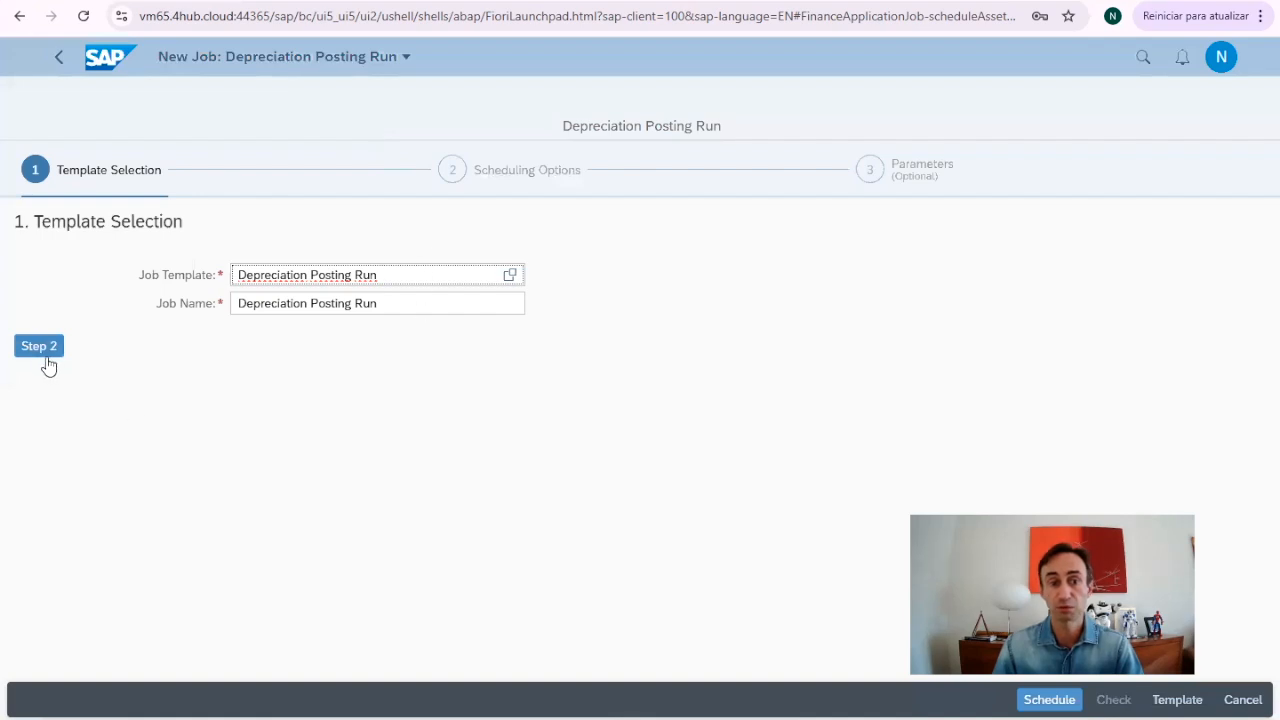
- Keep Start Immediately as a single run and proceed to the job parameters
left_click(40, 344)
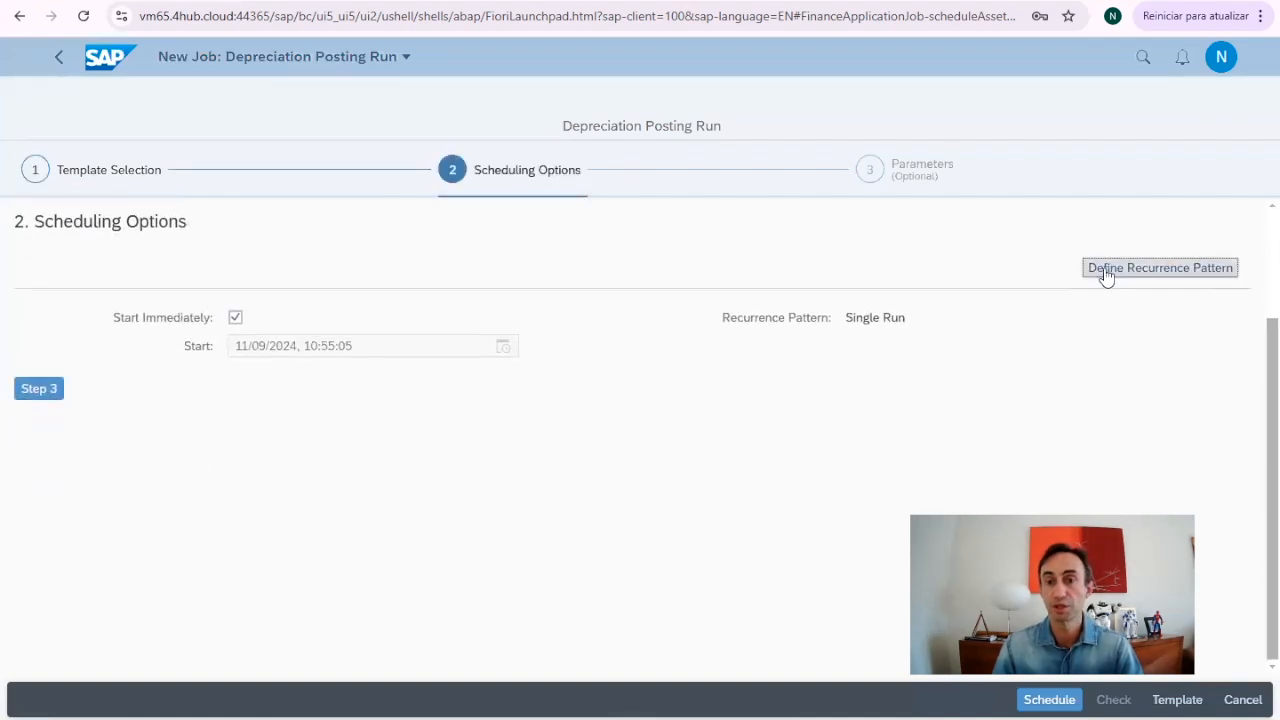
left_click(1156, 268)
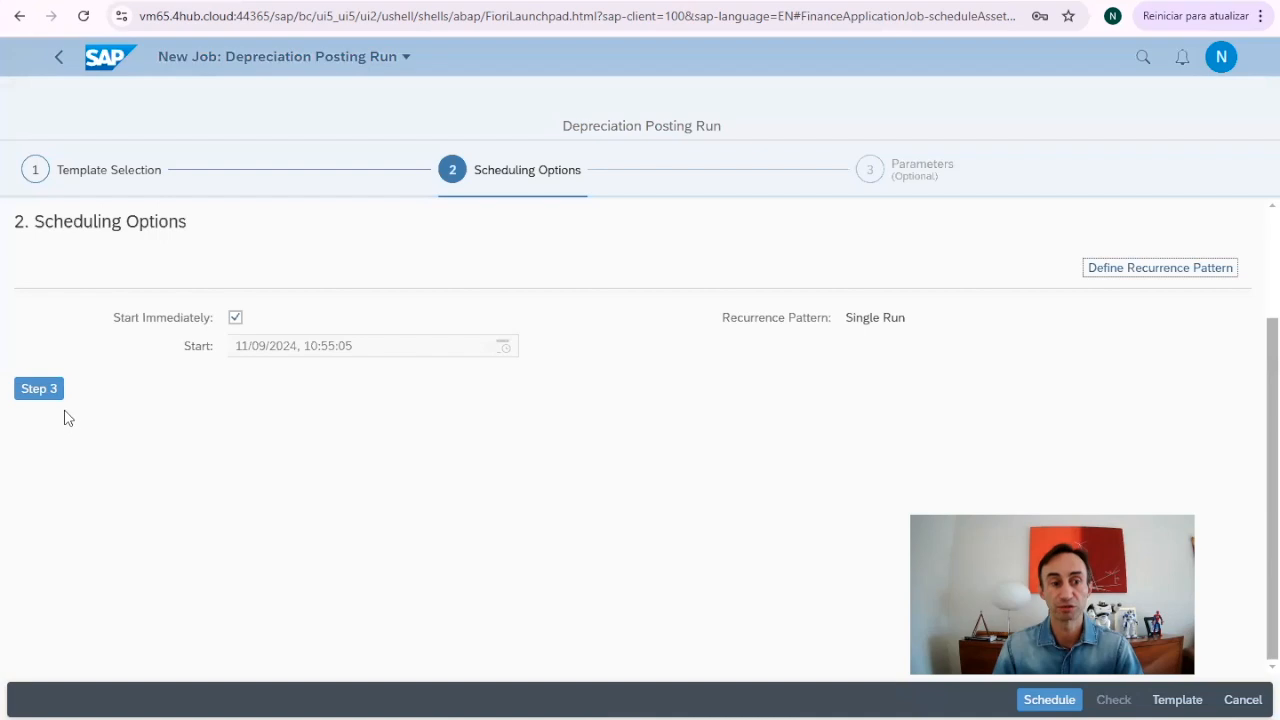
left_click(38, 388)
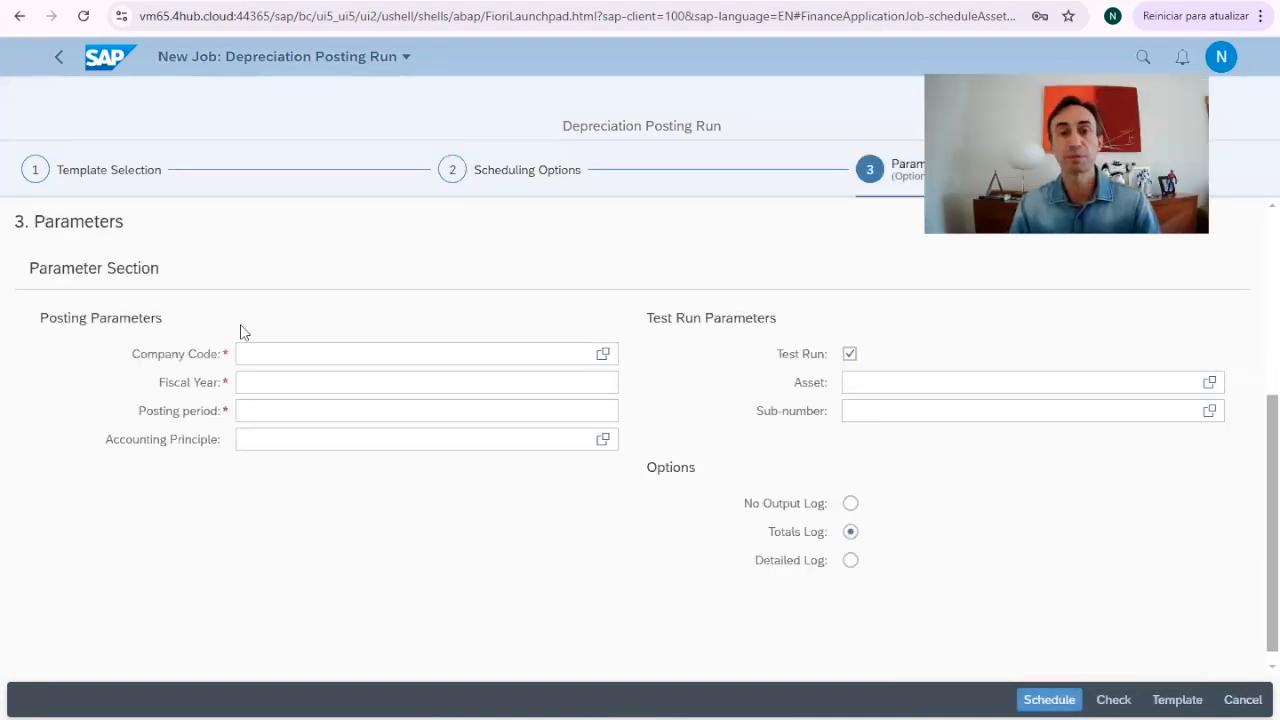
- Search the company code value help for S400 and select it
left_click(604, 352)
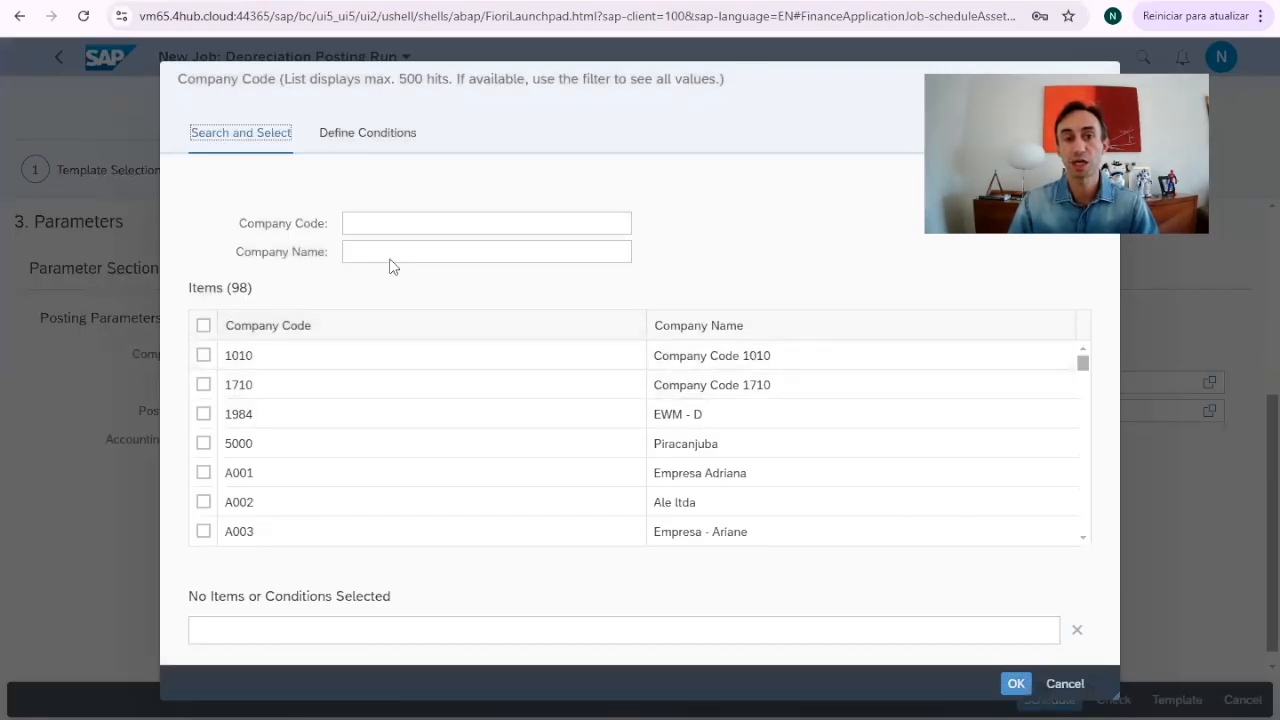
left_click(368, 132)
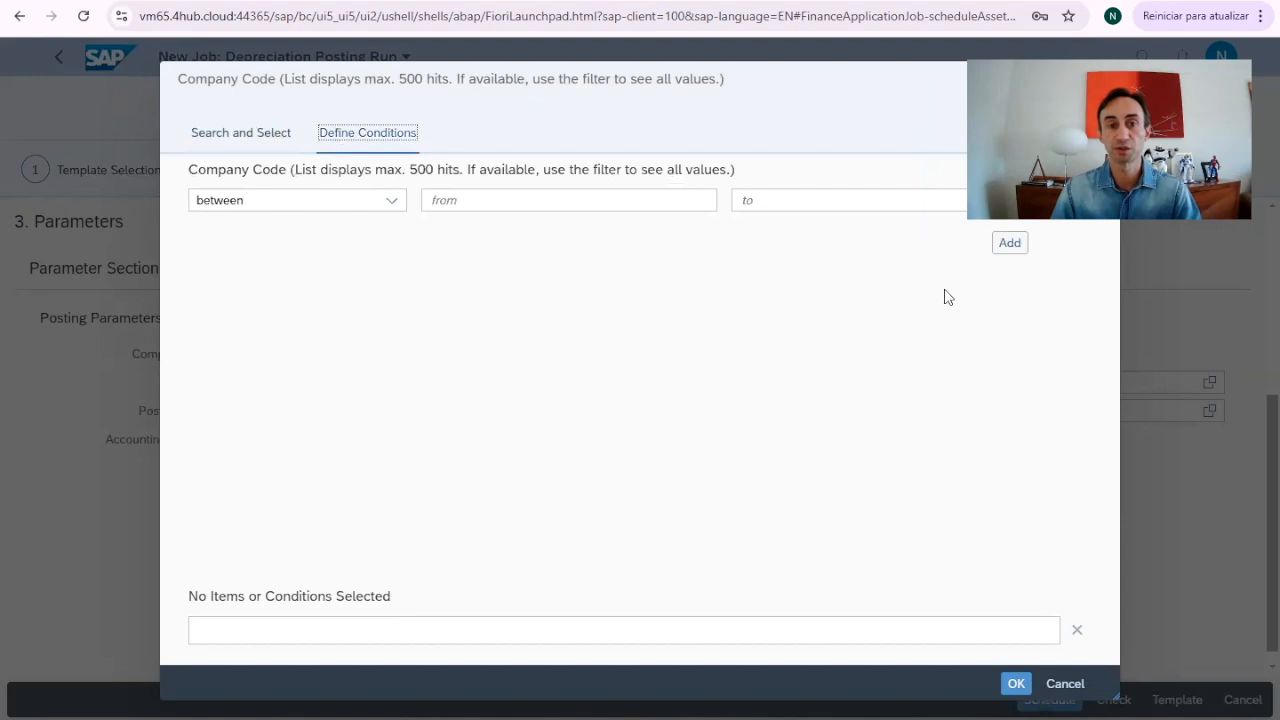
mouse_move(518, 242)
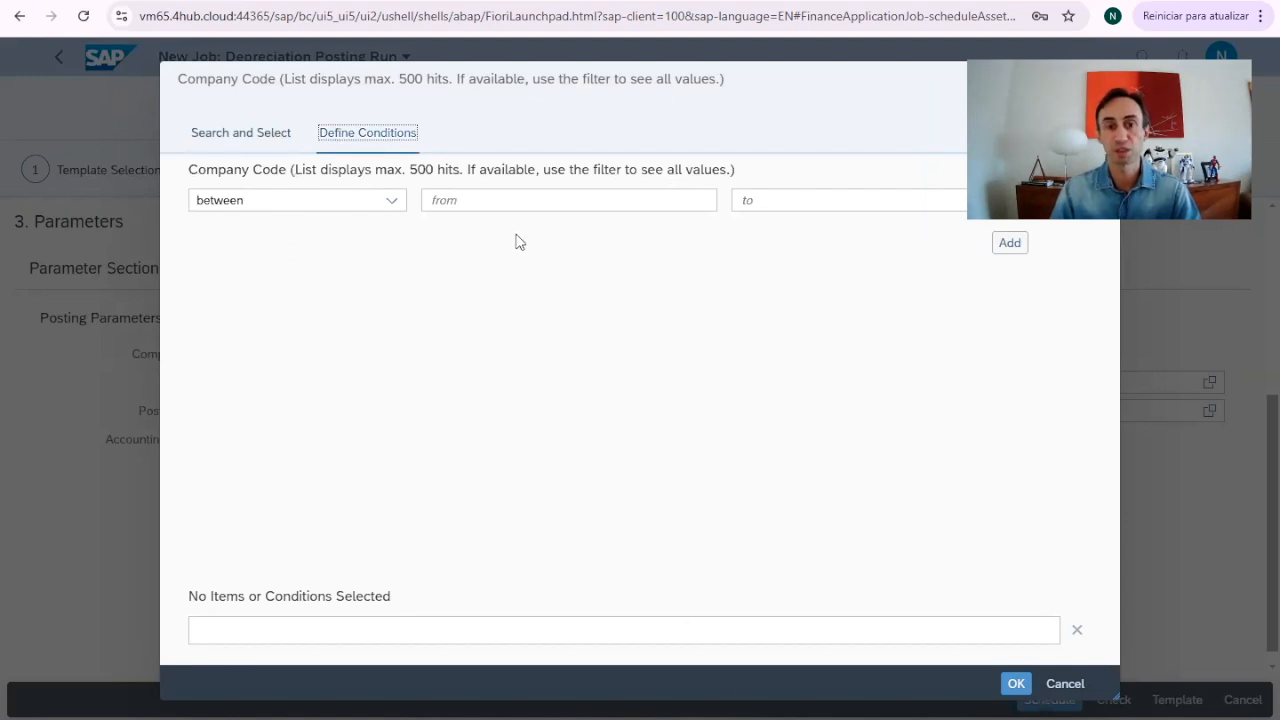
mouse_move(484, 318)
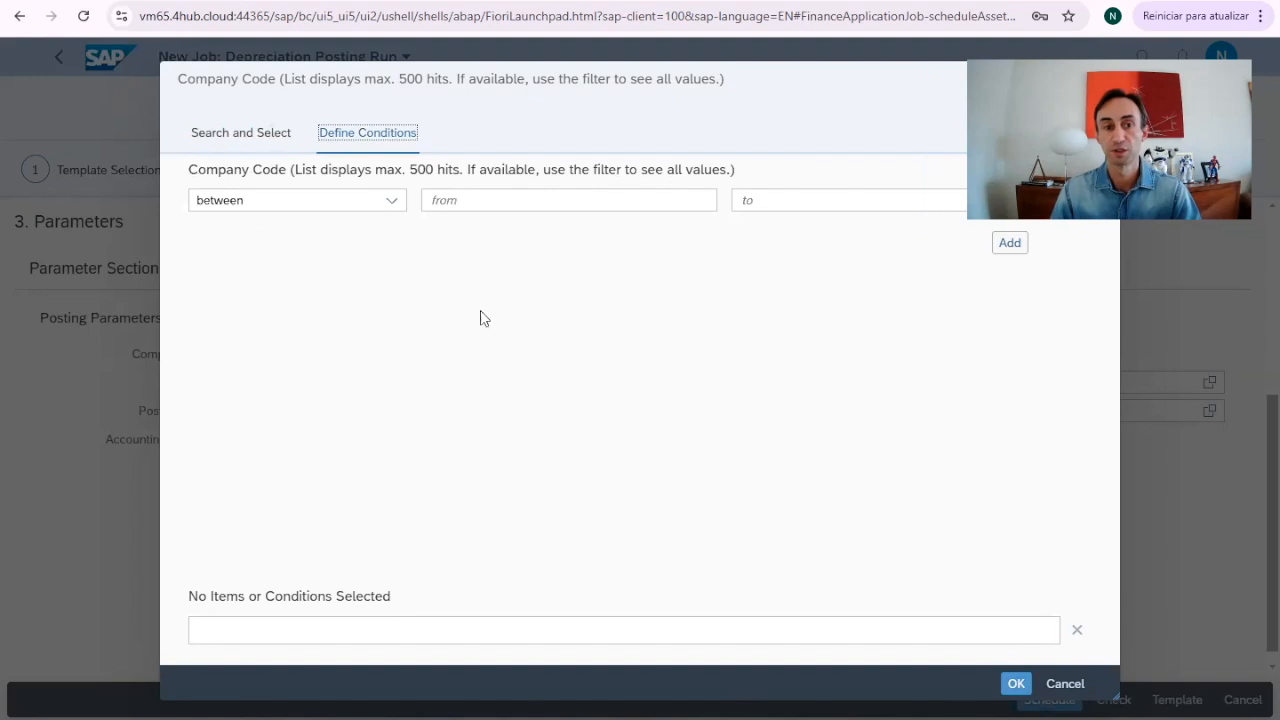
left_click(240, 132)
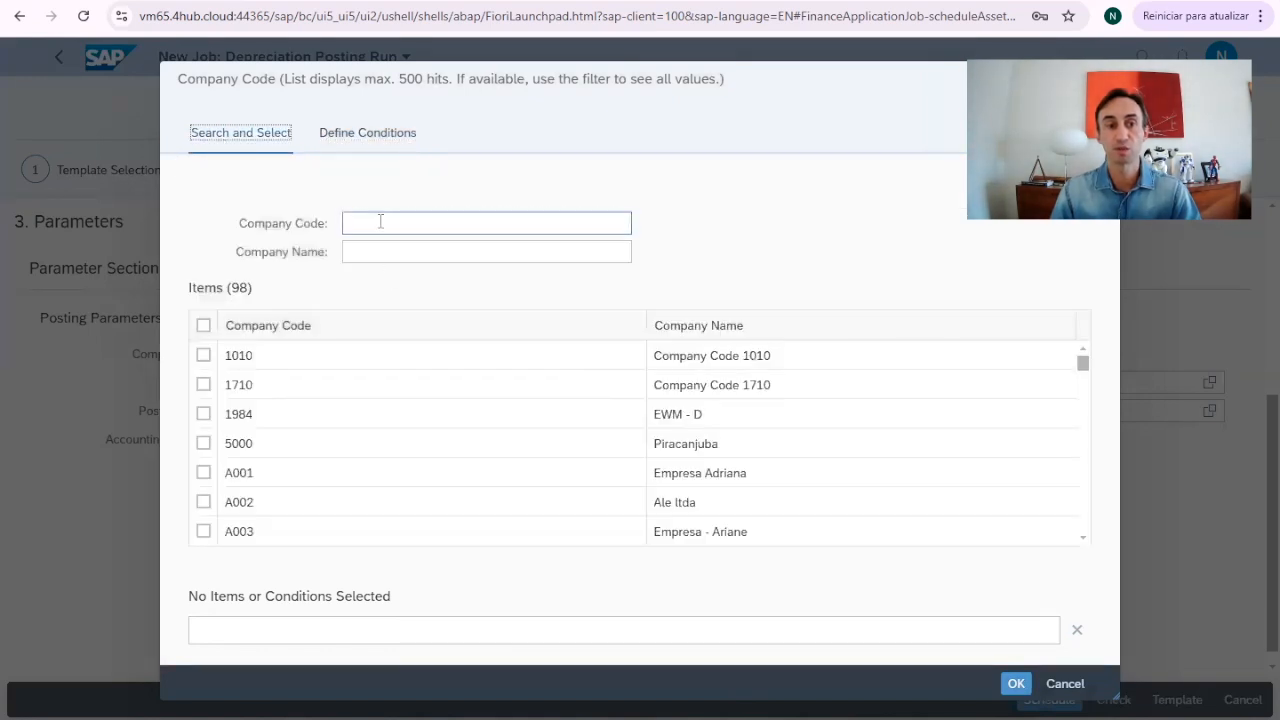
type("s400")
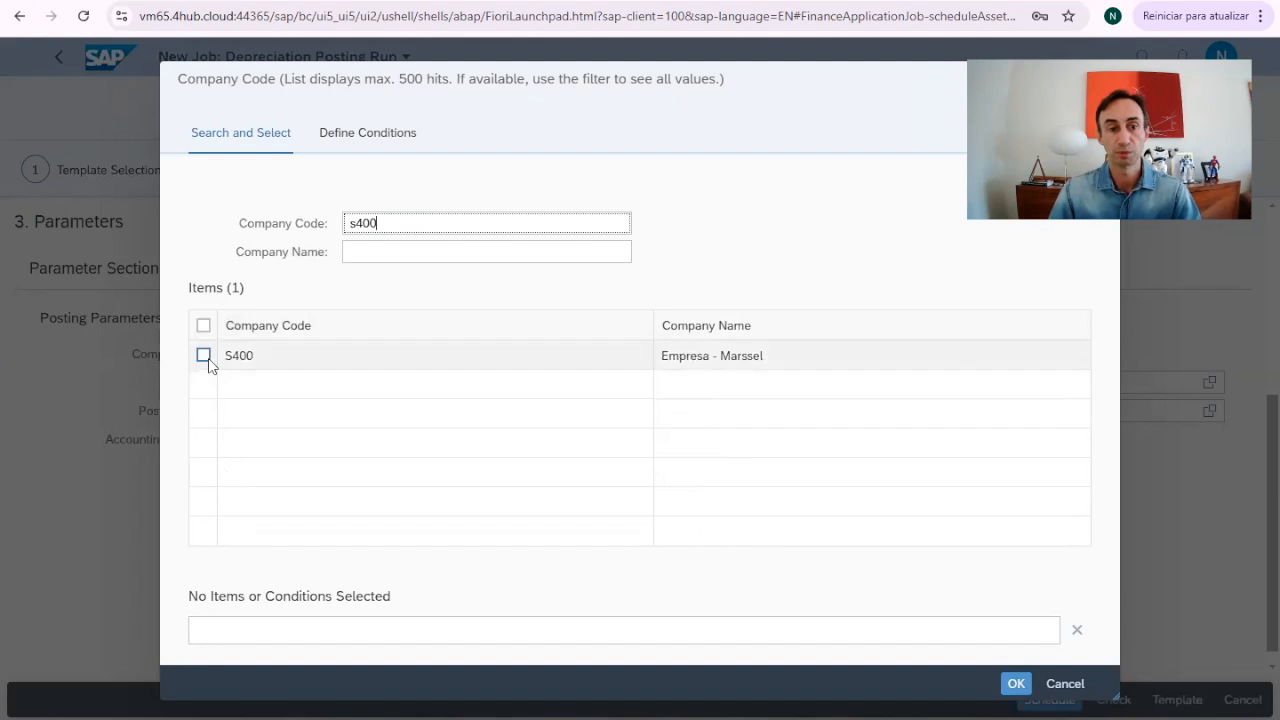
left_click(1016, 684)
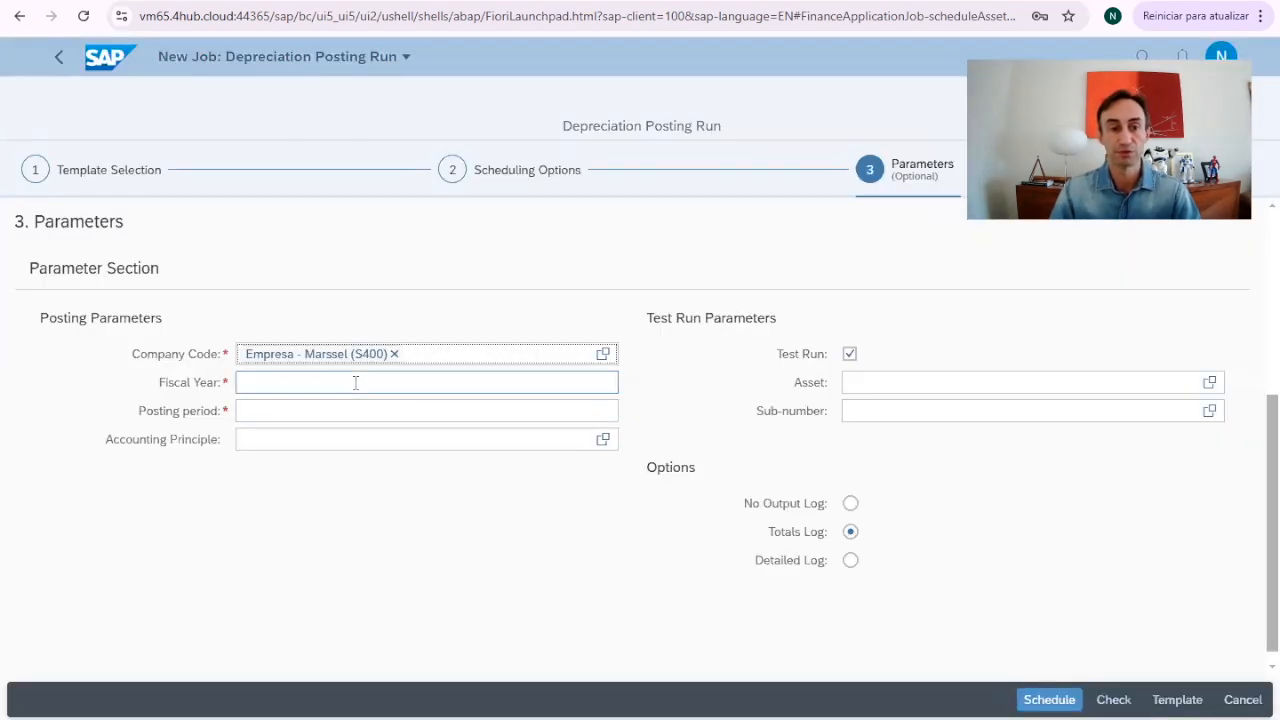
- Enter fiscal year 2024 and posting period 10
type("2")
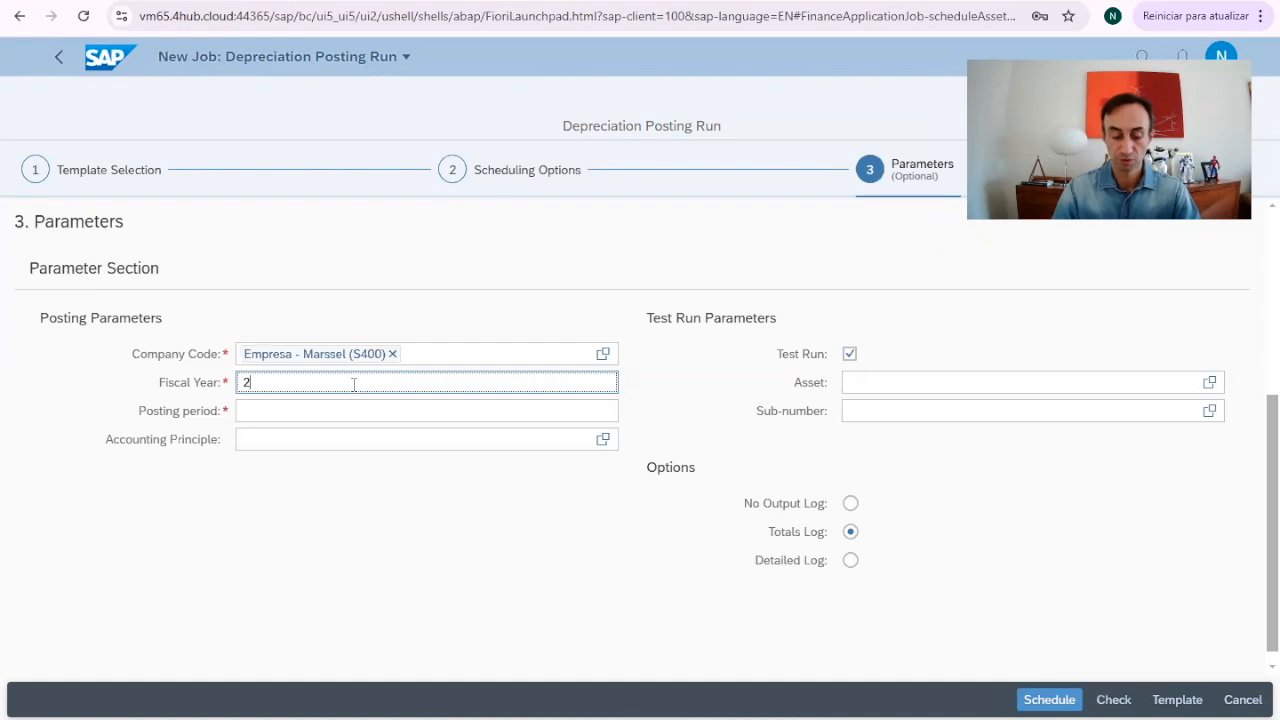
type("024")
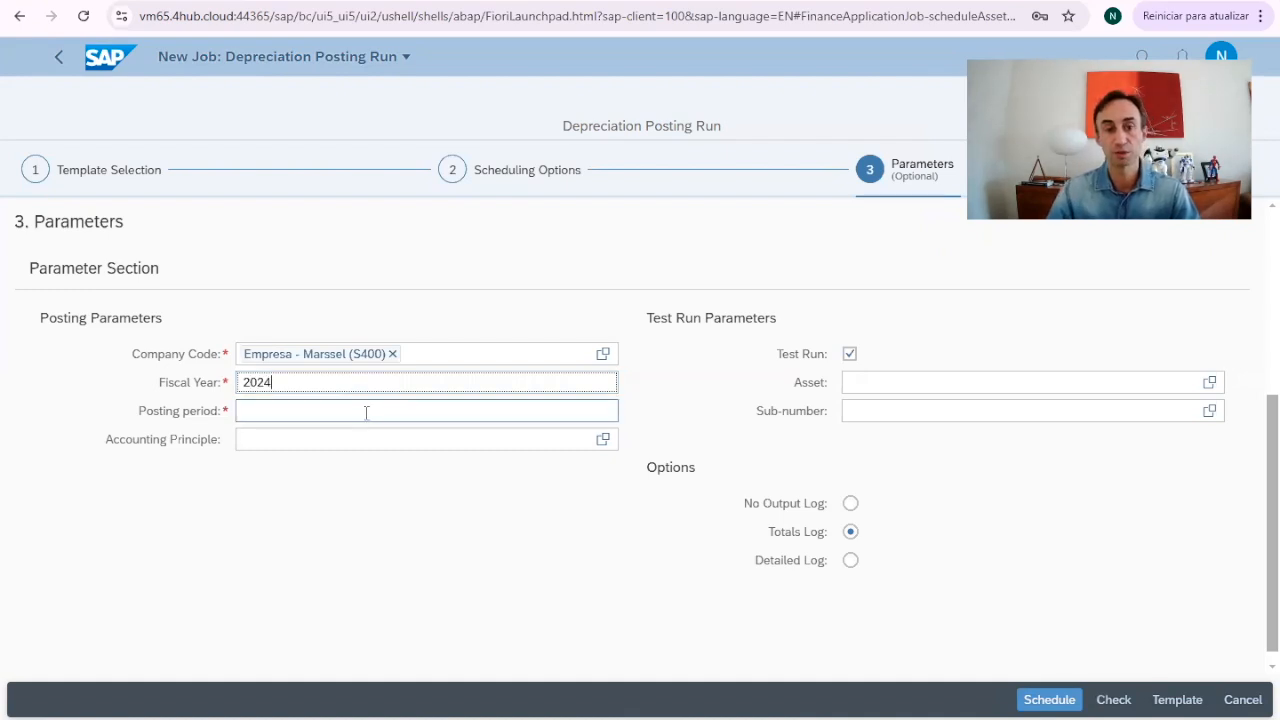
left_click(426, 410)
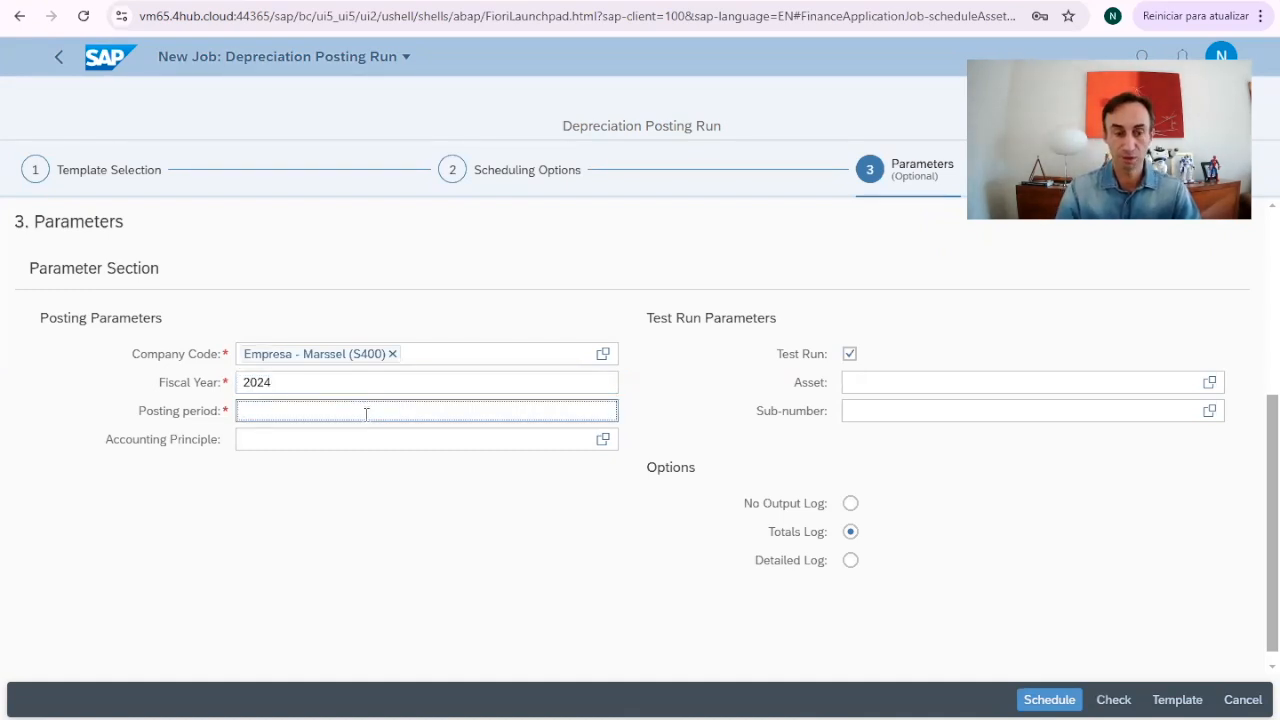
type("10")
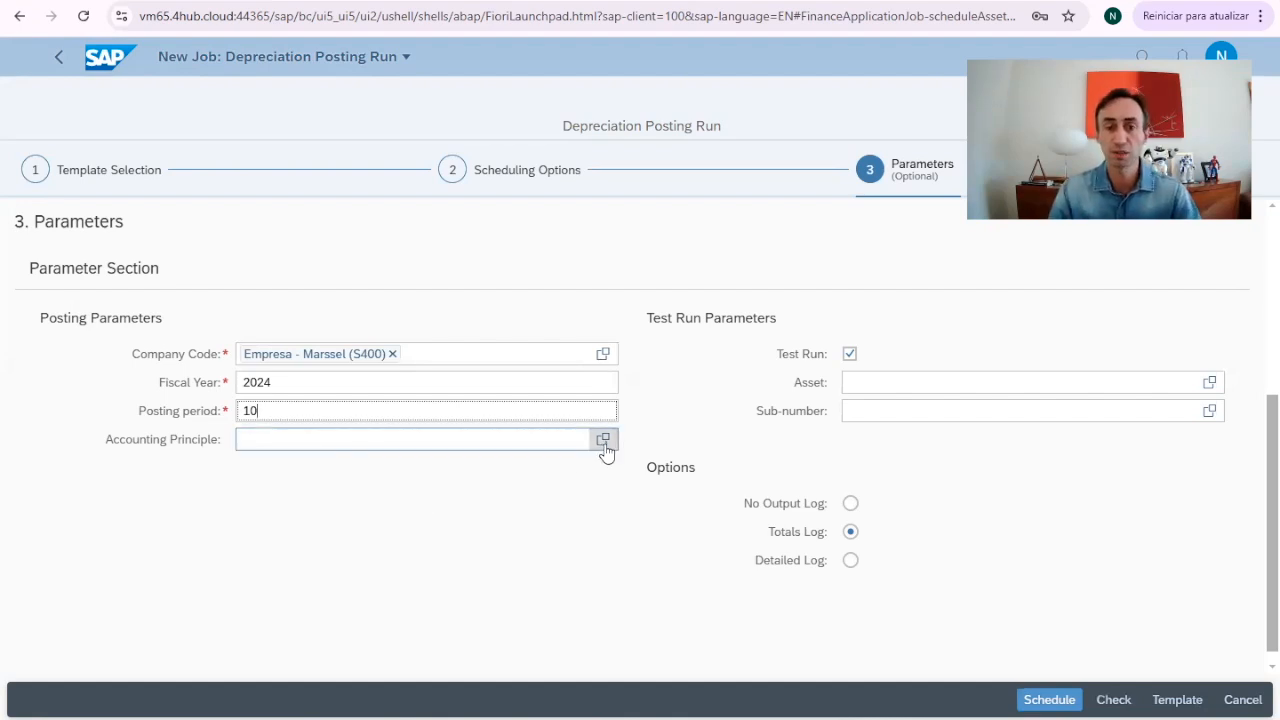
- Select both IFRS and Local GAAP accounting principles and confirm
left_click(604, 440)
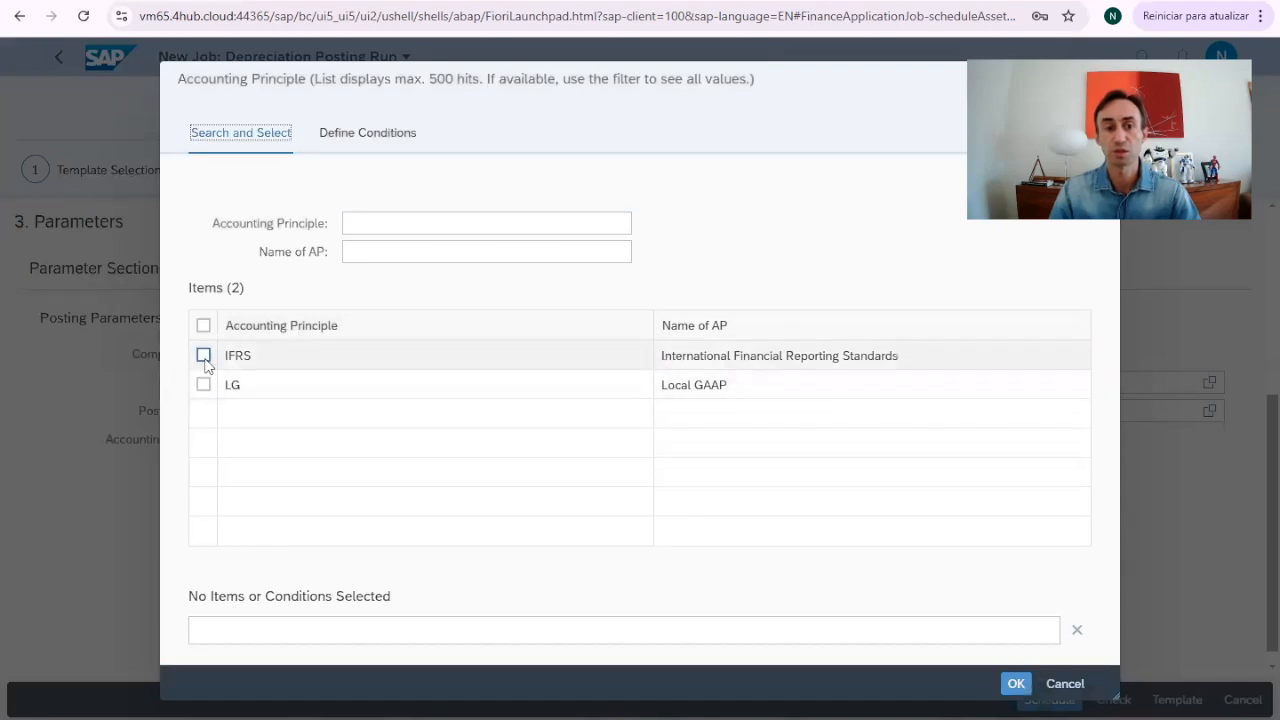
left_click(204, 324)
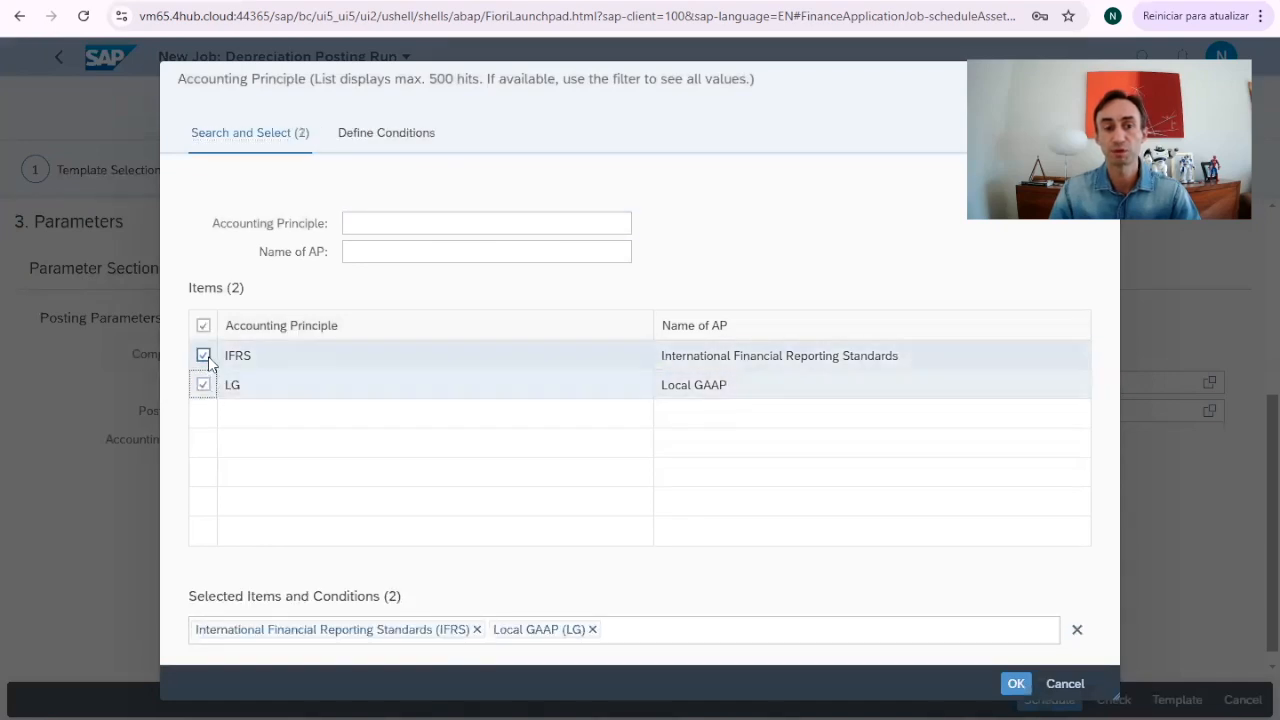
left_click(204, 356)
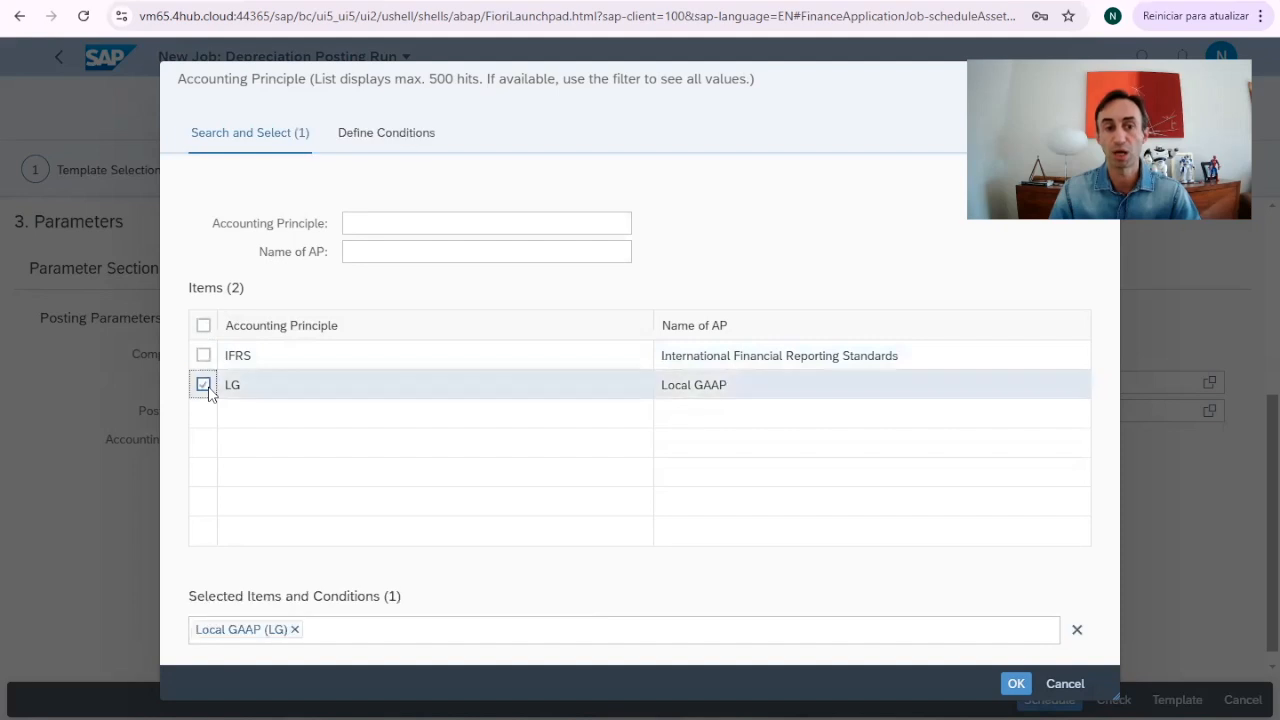
left_click(204, 324)
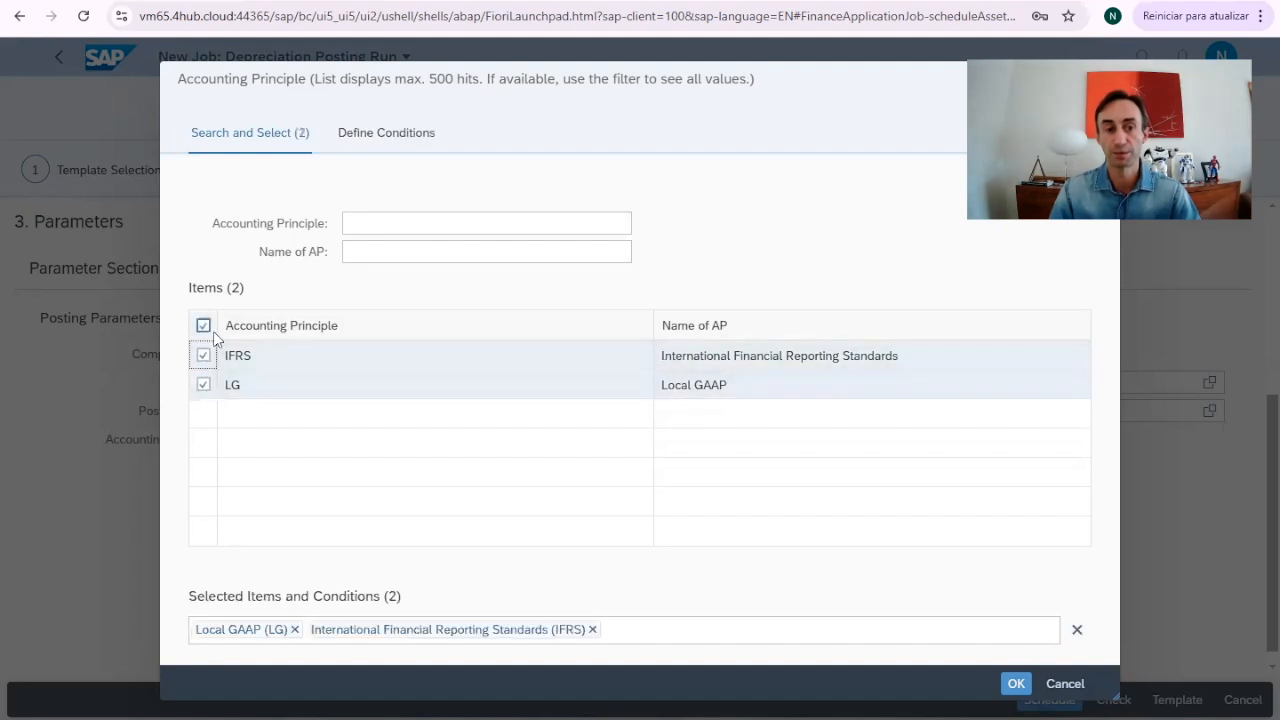
left_click(204, 324)
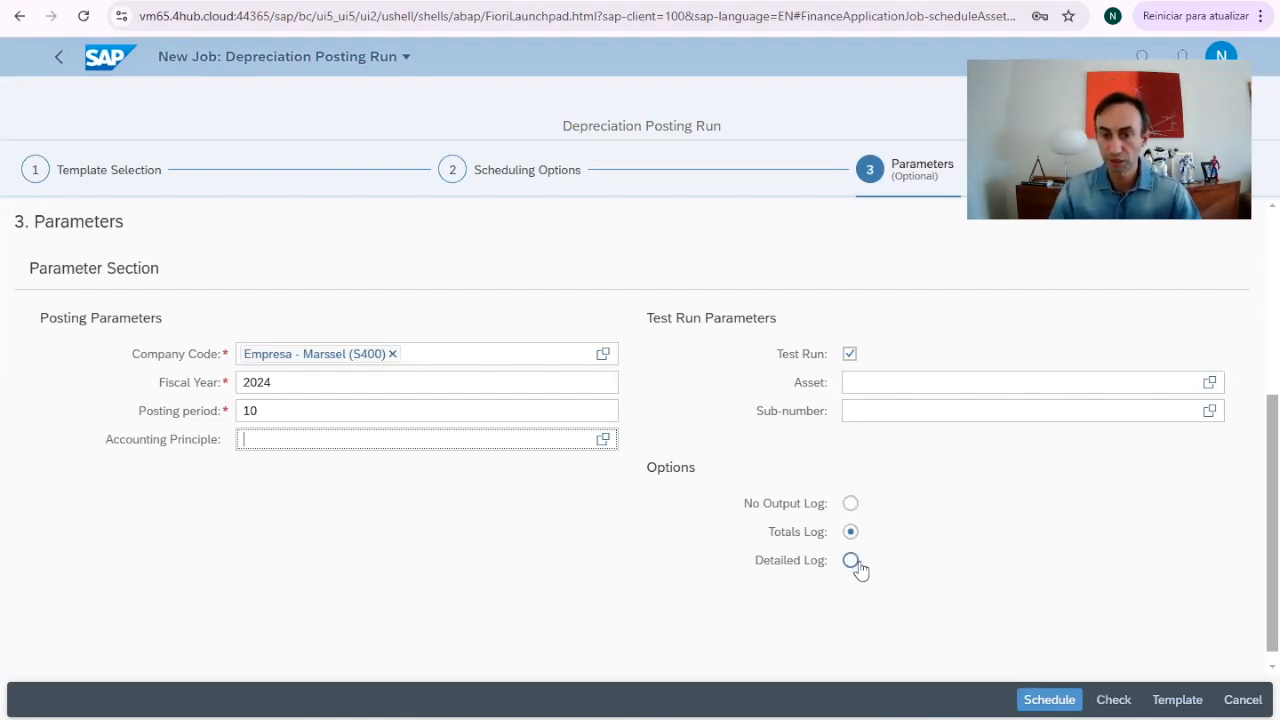
- Choose Detailed Log, check parameters, untick Test Run and schedule the productive posting
left_click(850, 560)
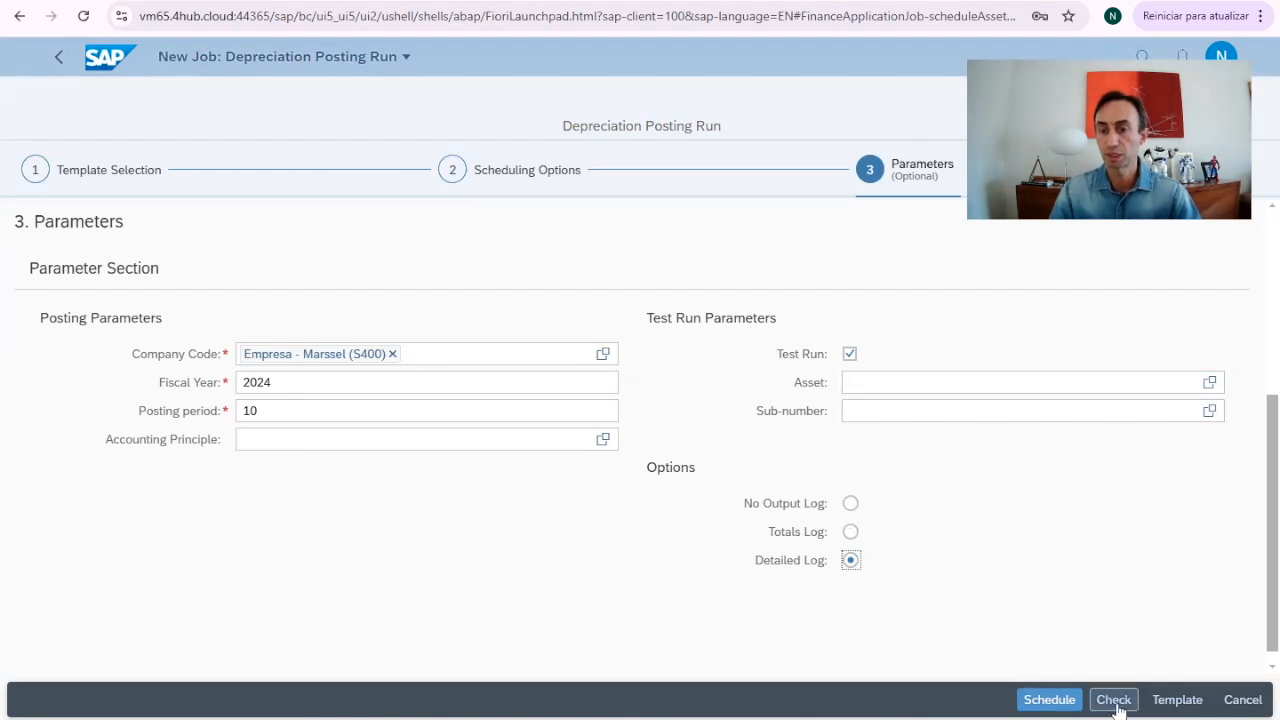
left_click(1114, 700)
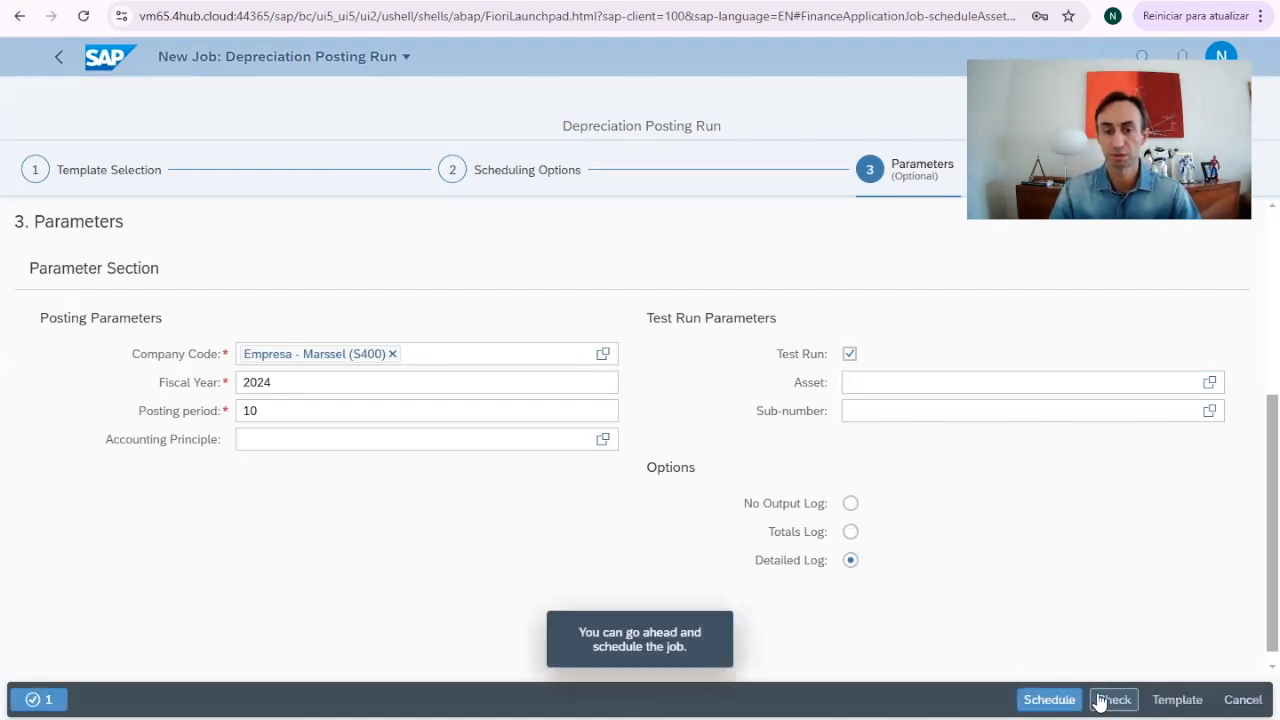
left_click(44, 700)
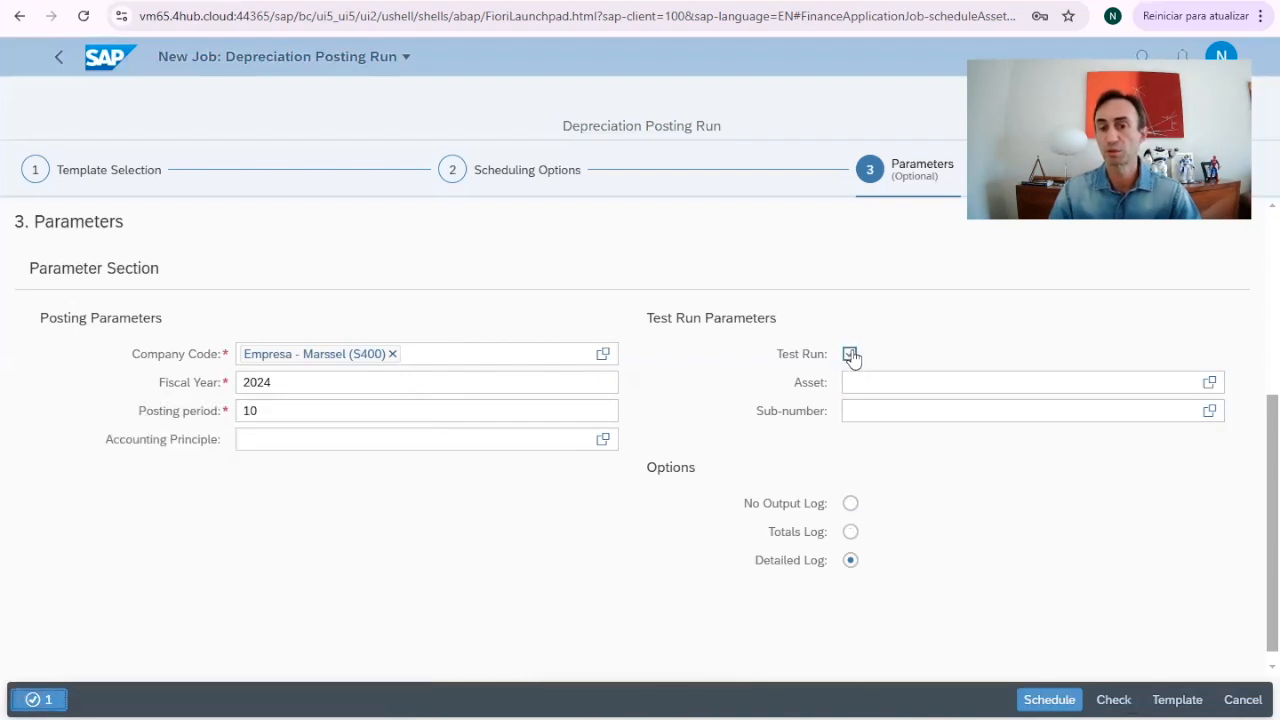
left_click(850, 352)
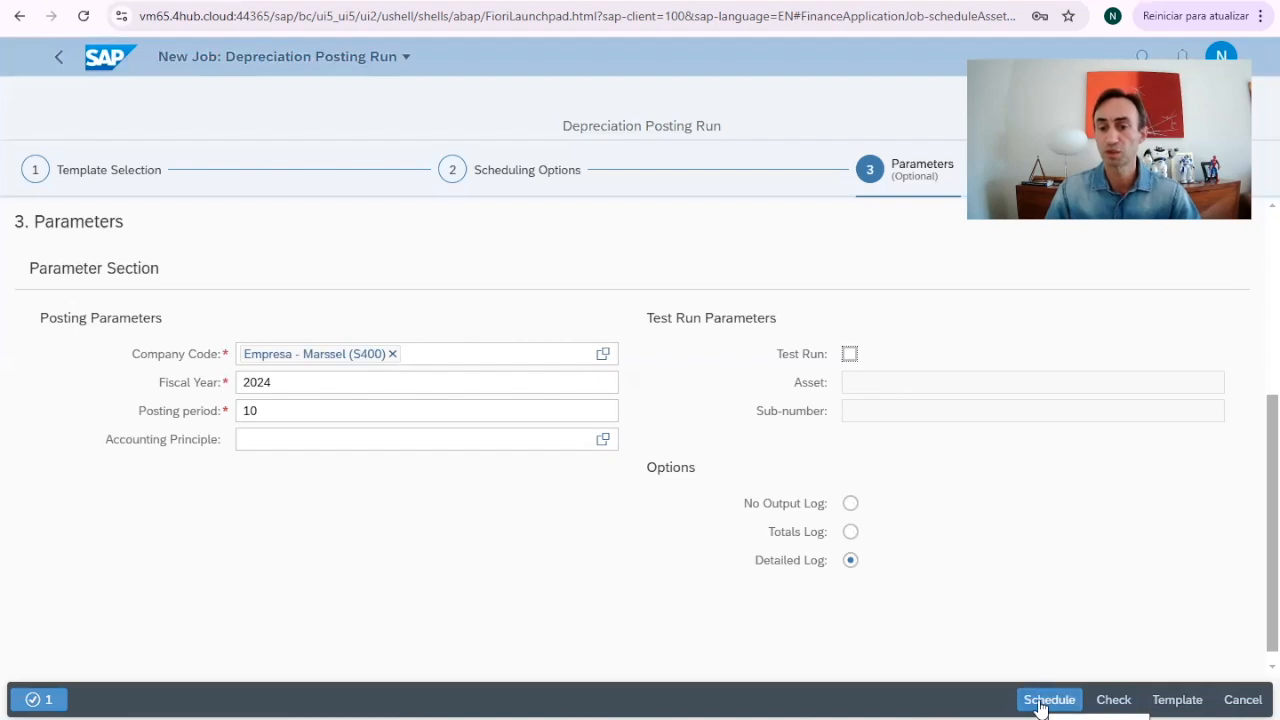
left_click(1050, 700)
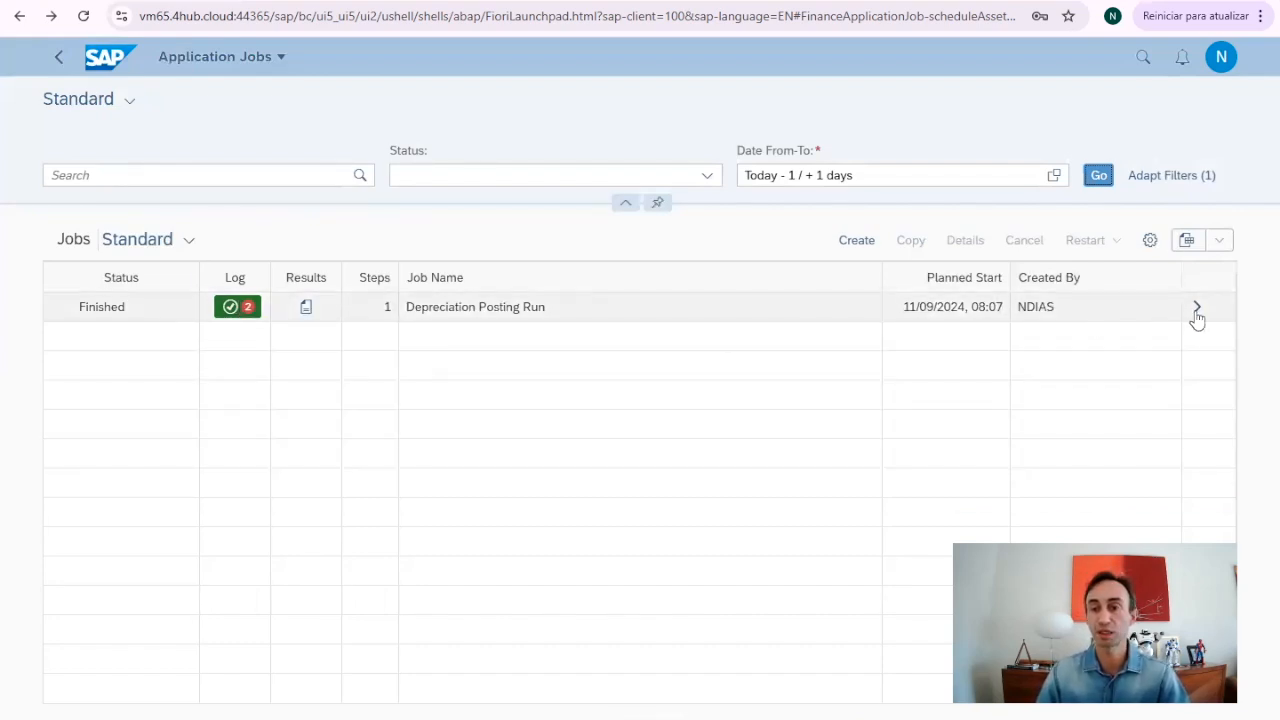
- Review the finished job's details and read its first job log with the IFRS success messages
left_click(1196, 308)
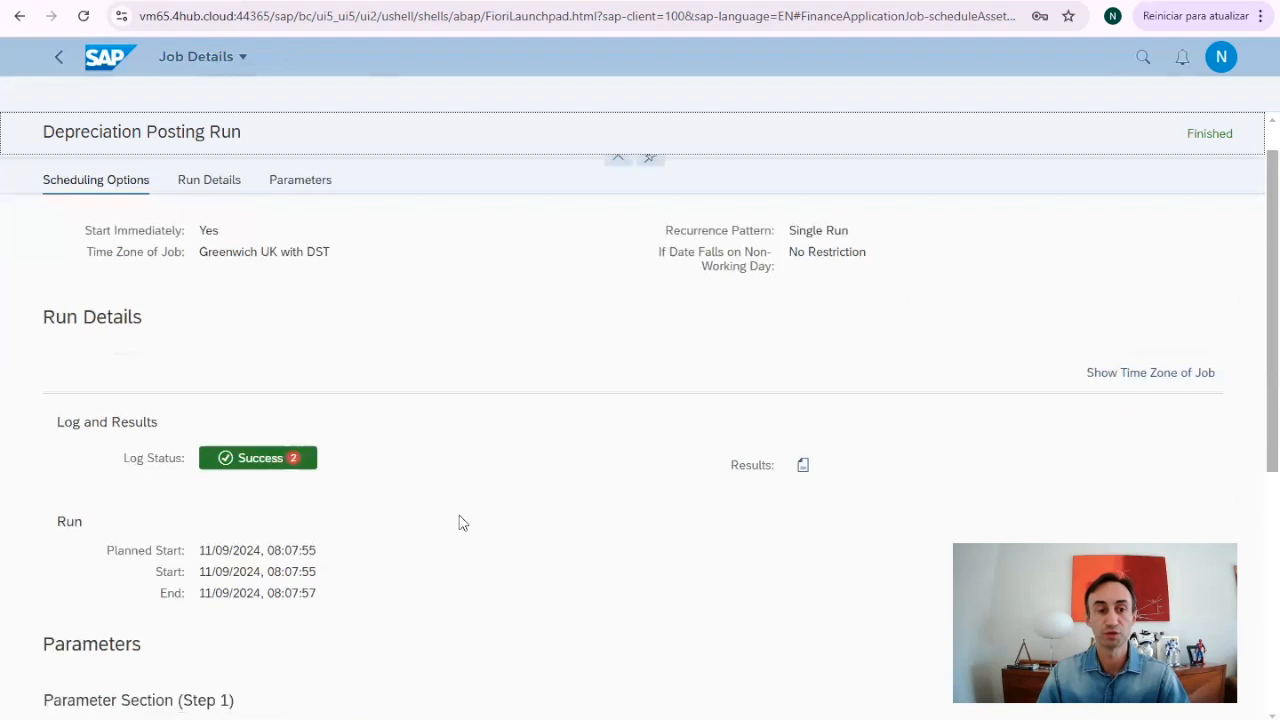
left_click(256, 456)
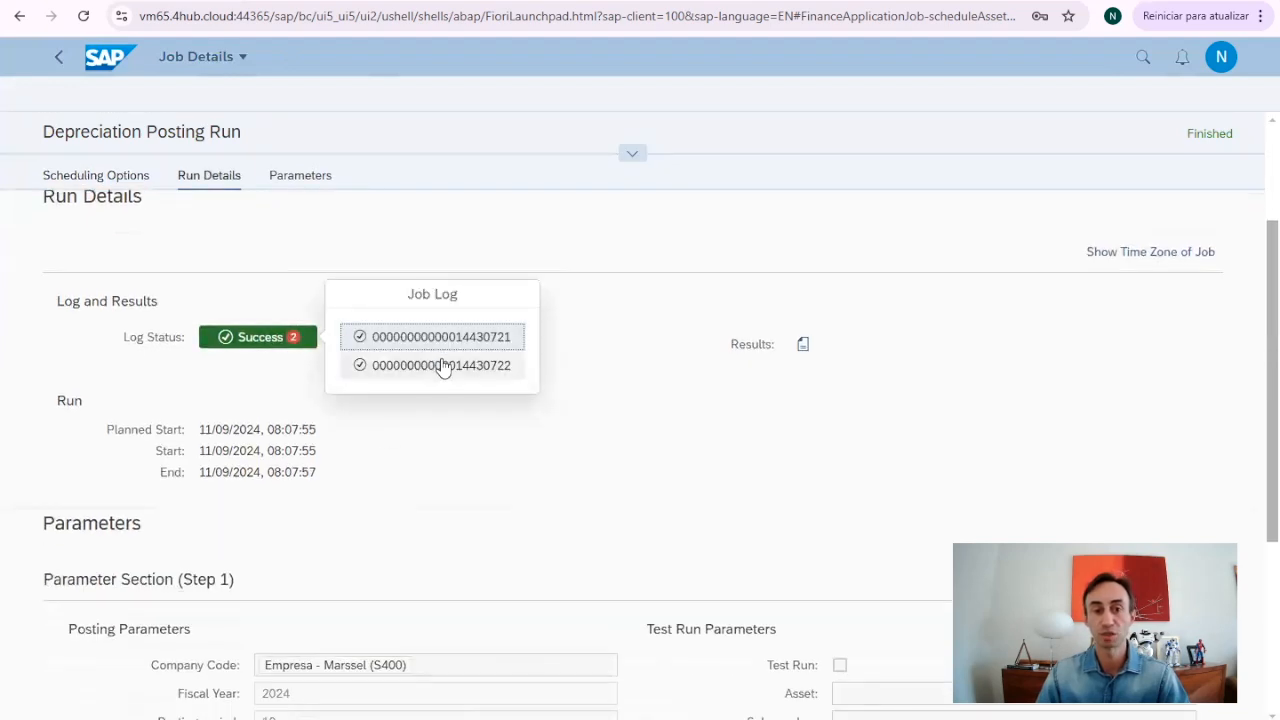
left_click(442, 366)
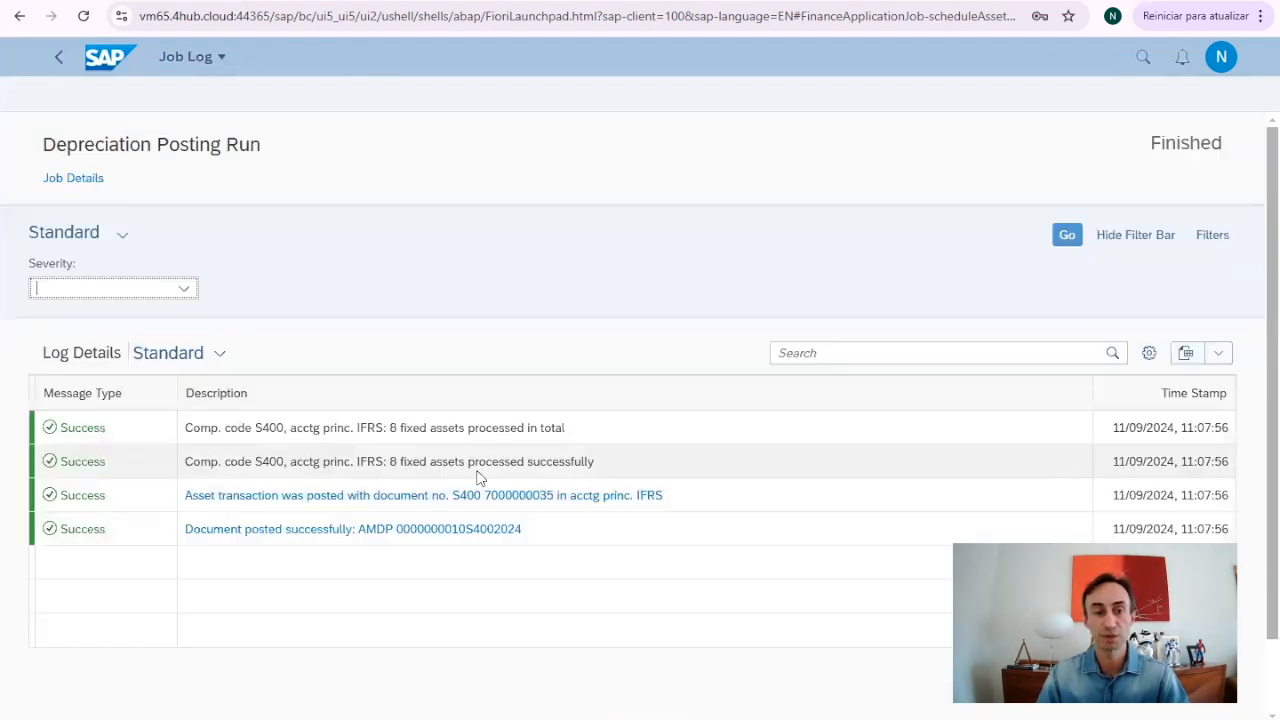
scroll("down", 3)
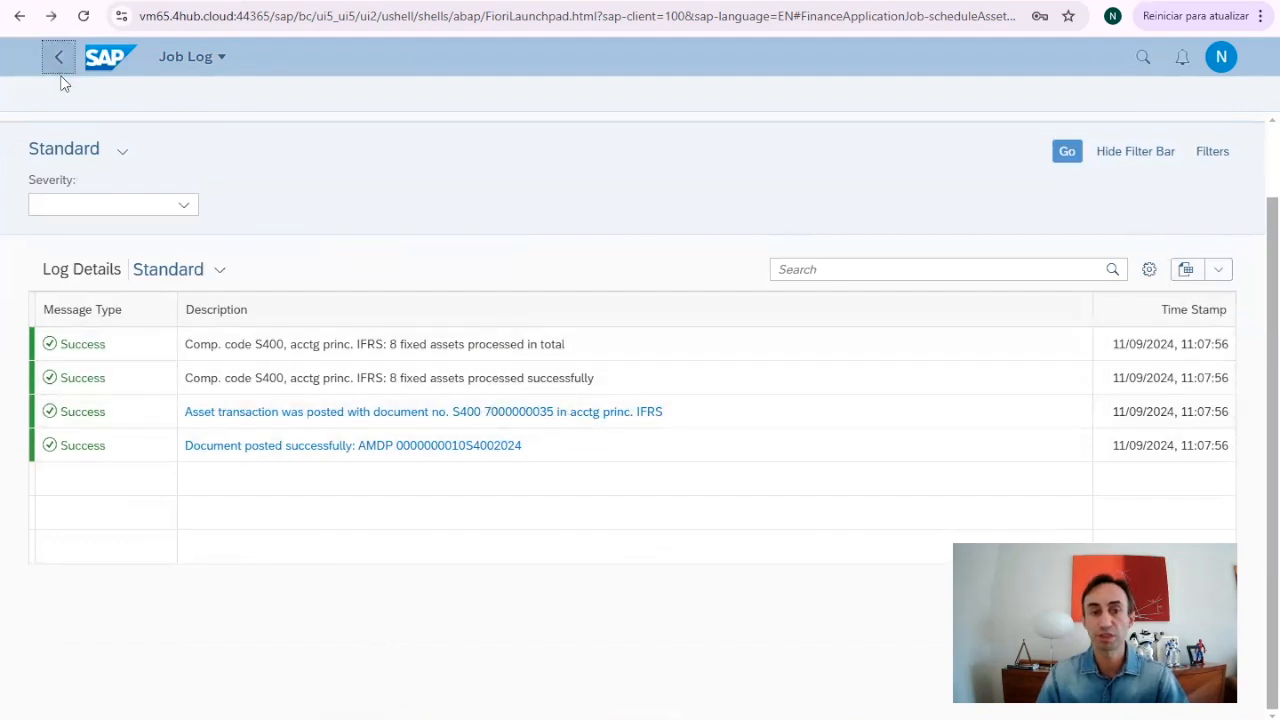
- Return to the job details and bring up the second entry from the Log Status list
left_click(58, 56)
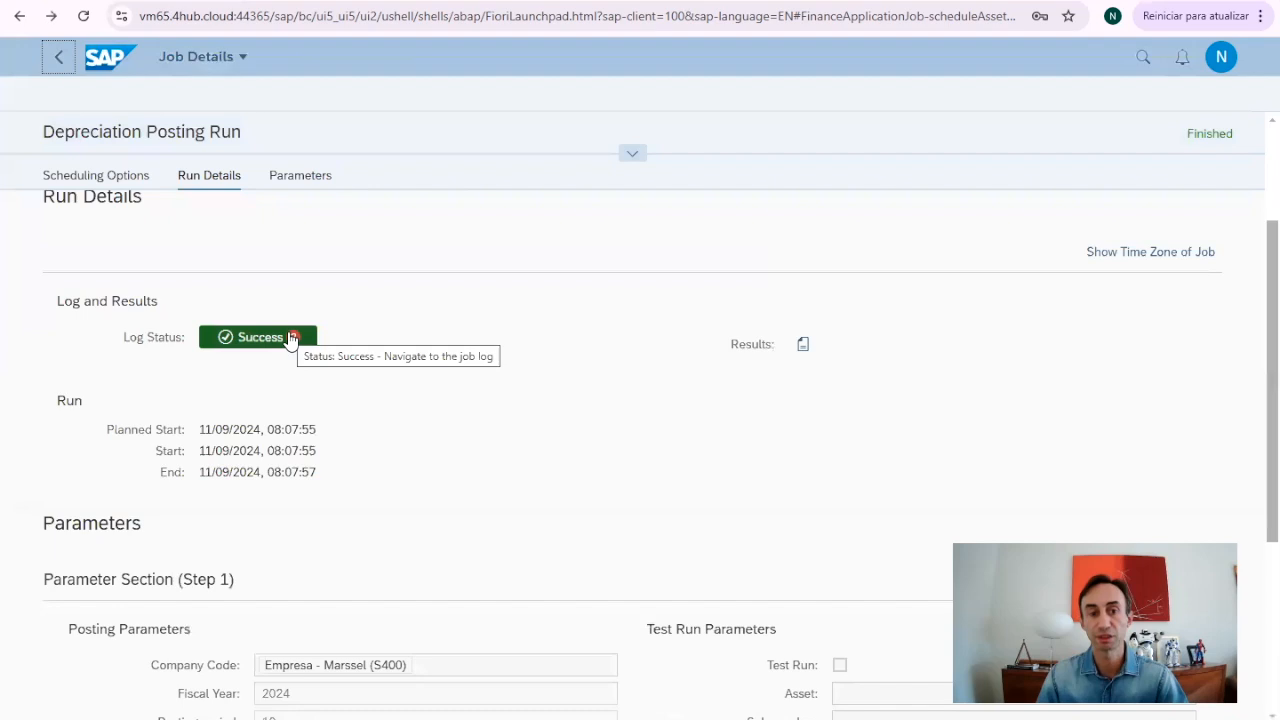
left_click(256, 336)
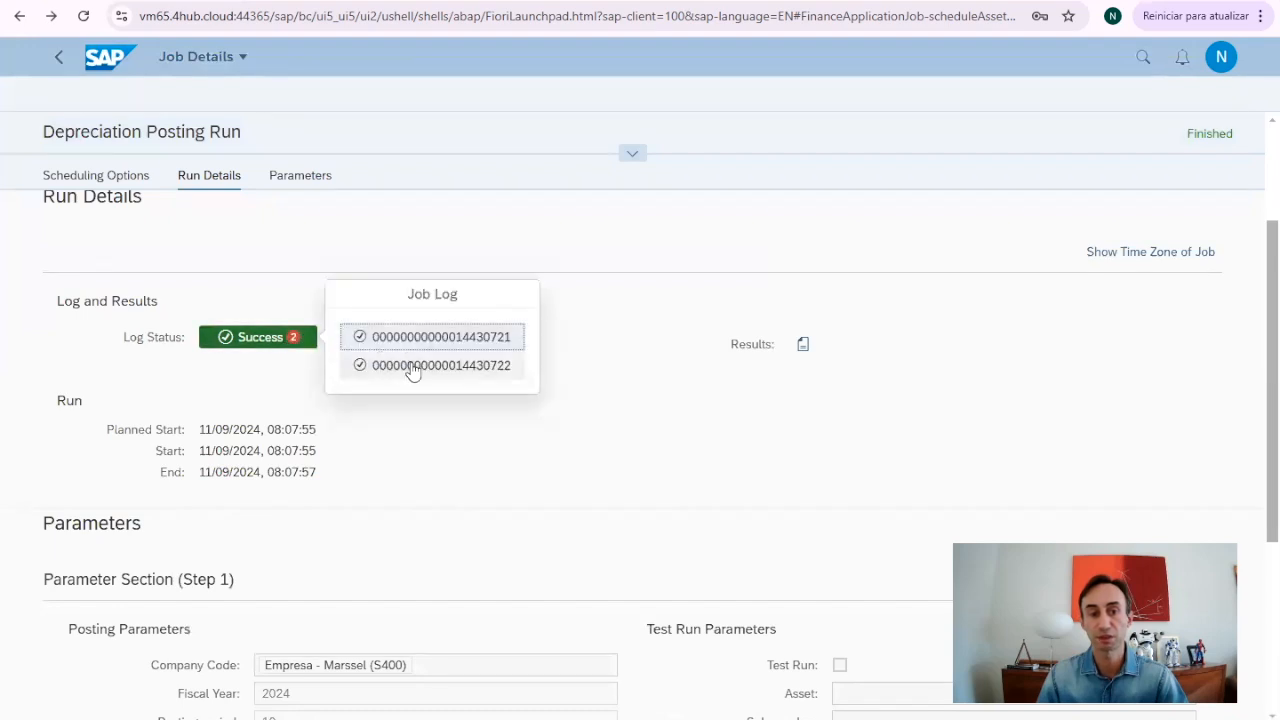
left_click(432, 364)
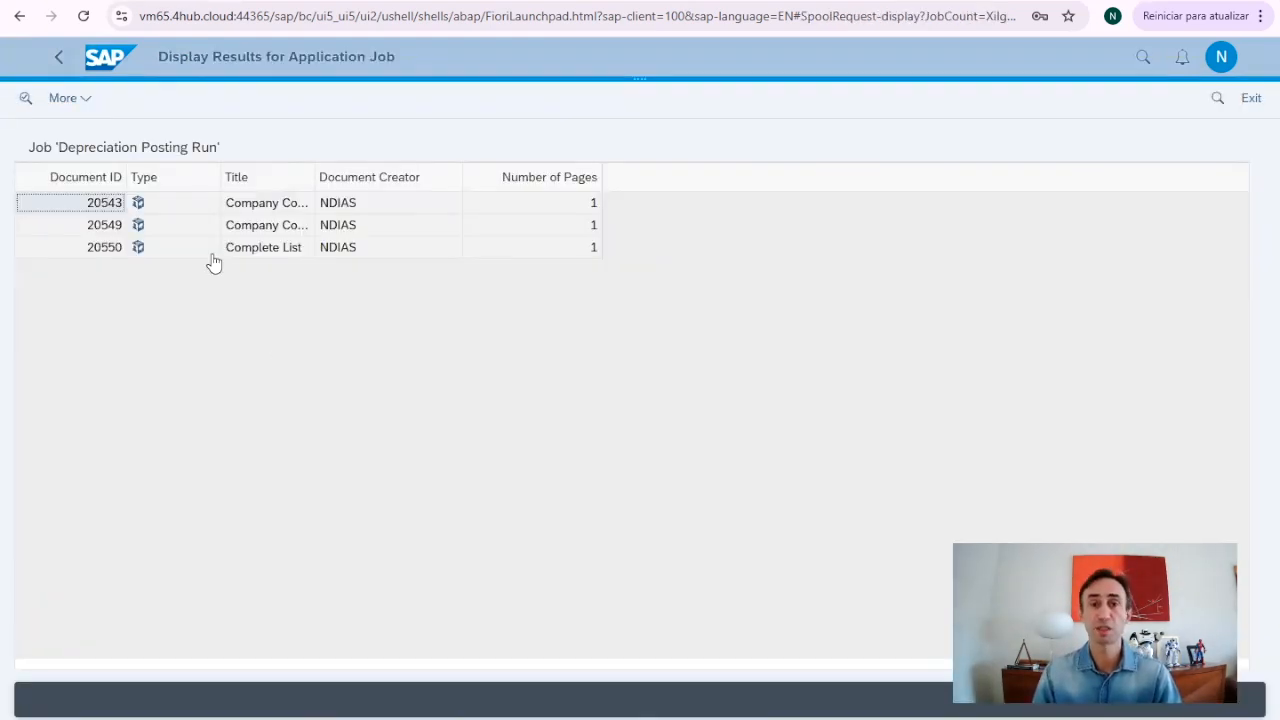
- Review document 20543's spool lists for S400/LG (10 assets, 43,416.67 BRL) and S400/IFRS (8 assets, 49,026.04 BRL)
double_click(104, 202)
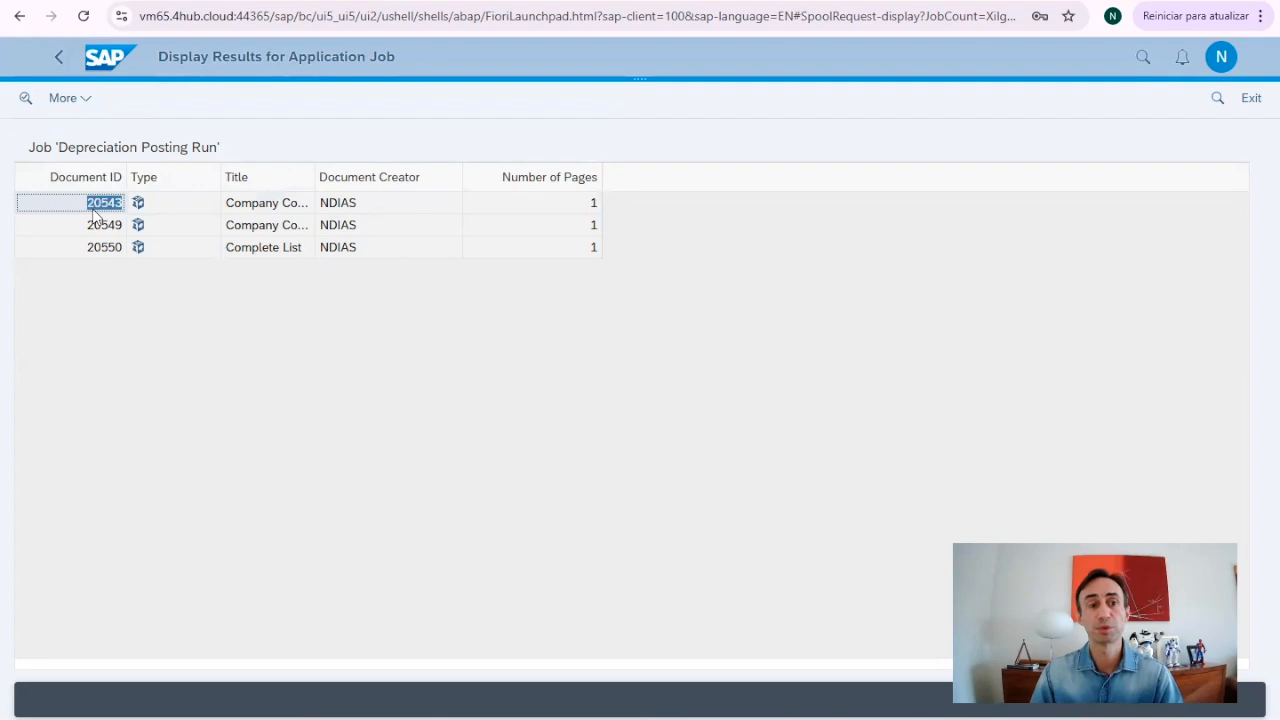
double_click(104, 202)
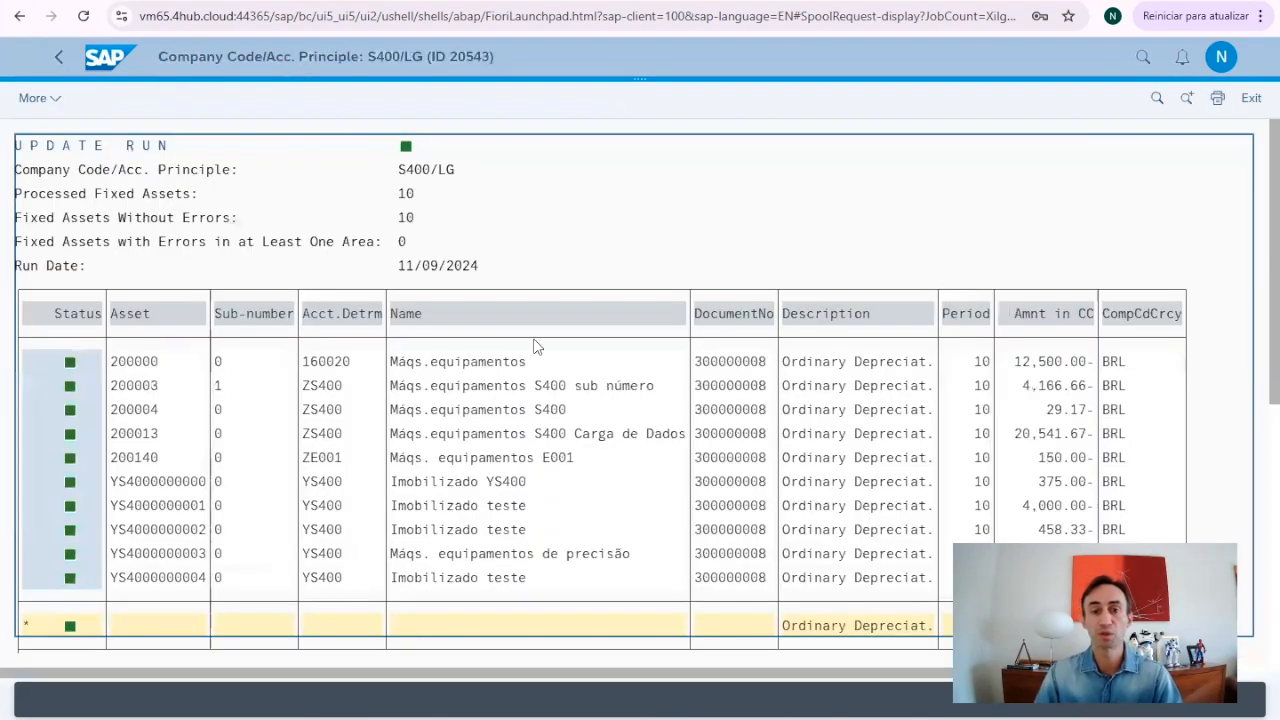
mouse_move(892, 458)
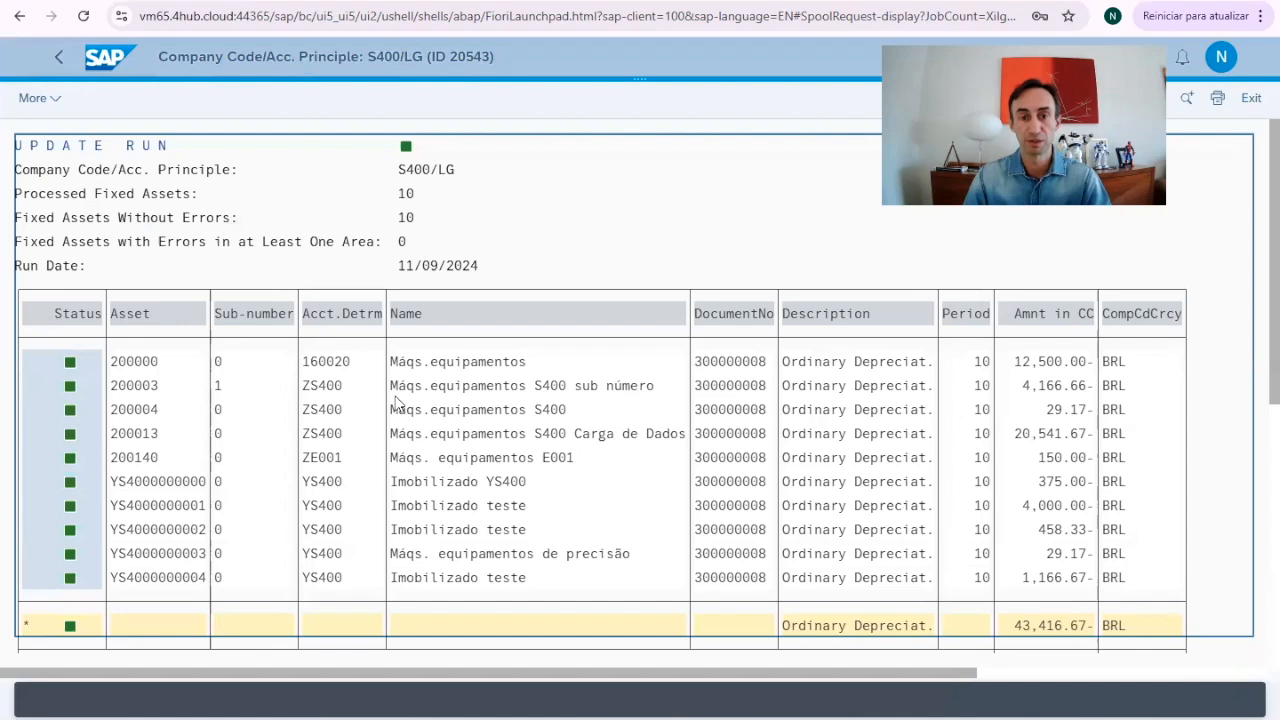
mouse_move(600, 578)
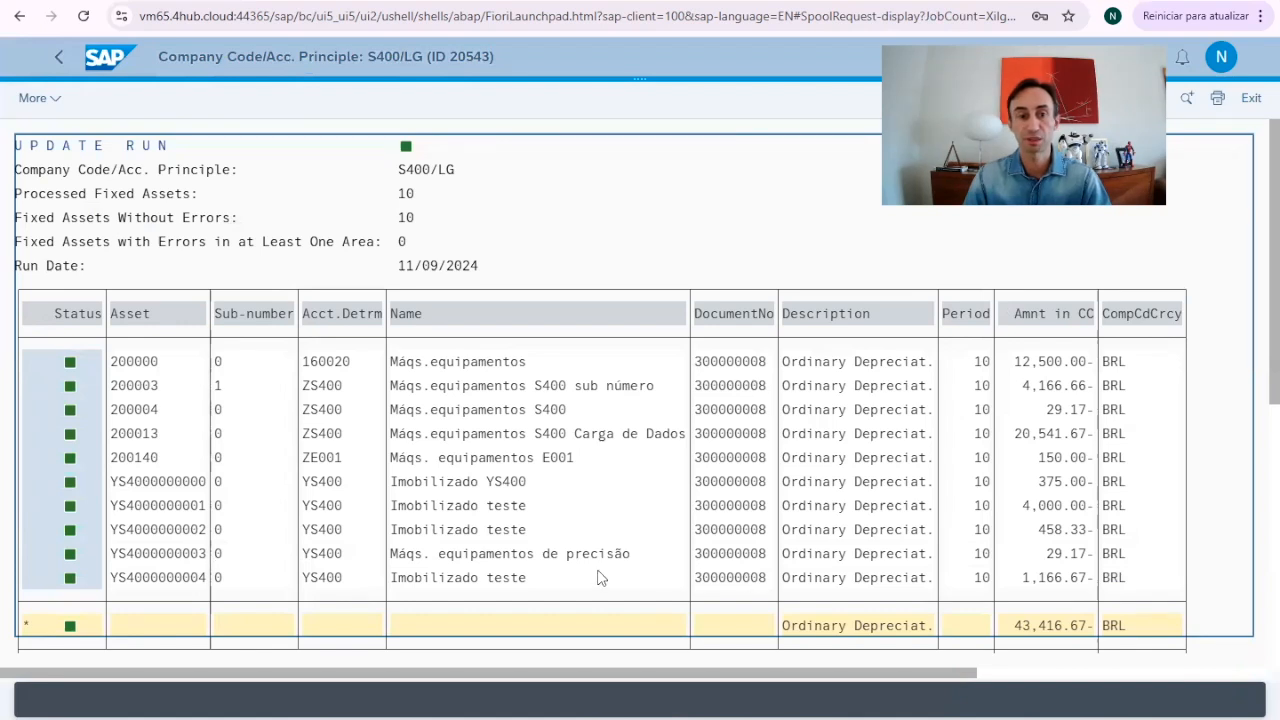
mouse_move(176, 386)
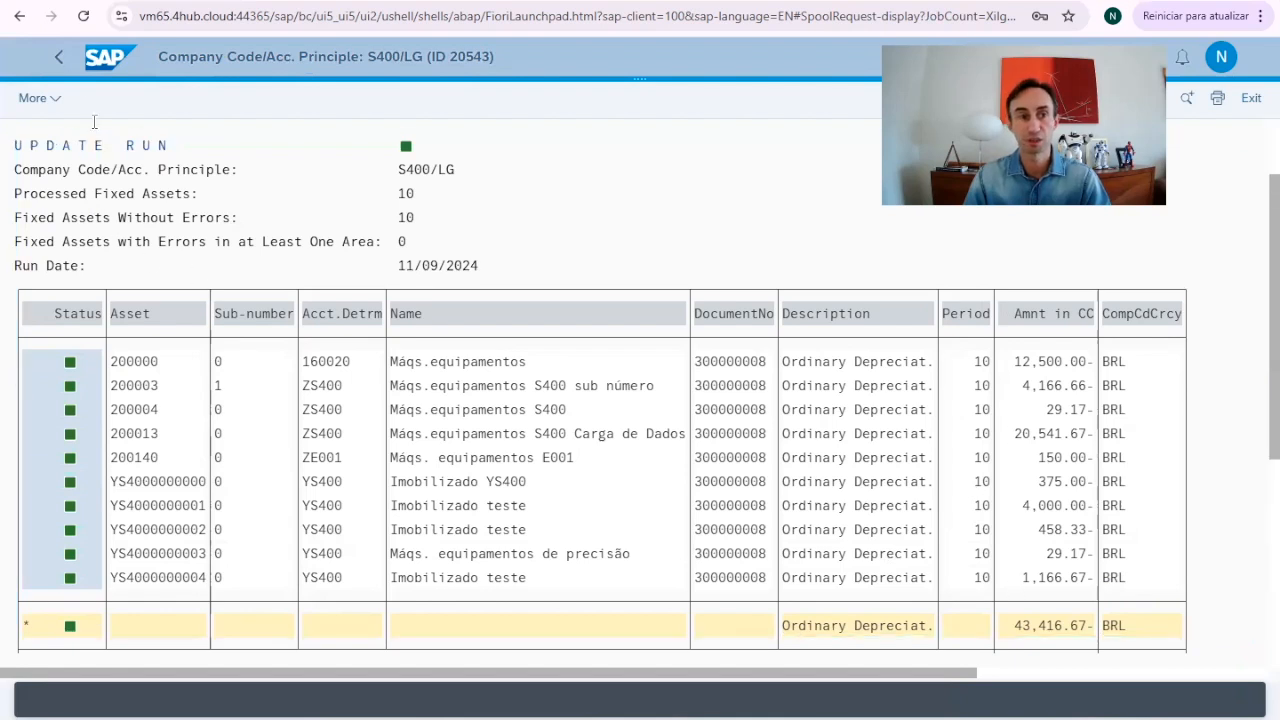
scroll("down", 3)
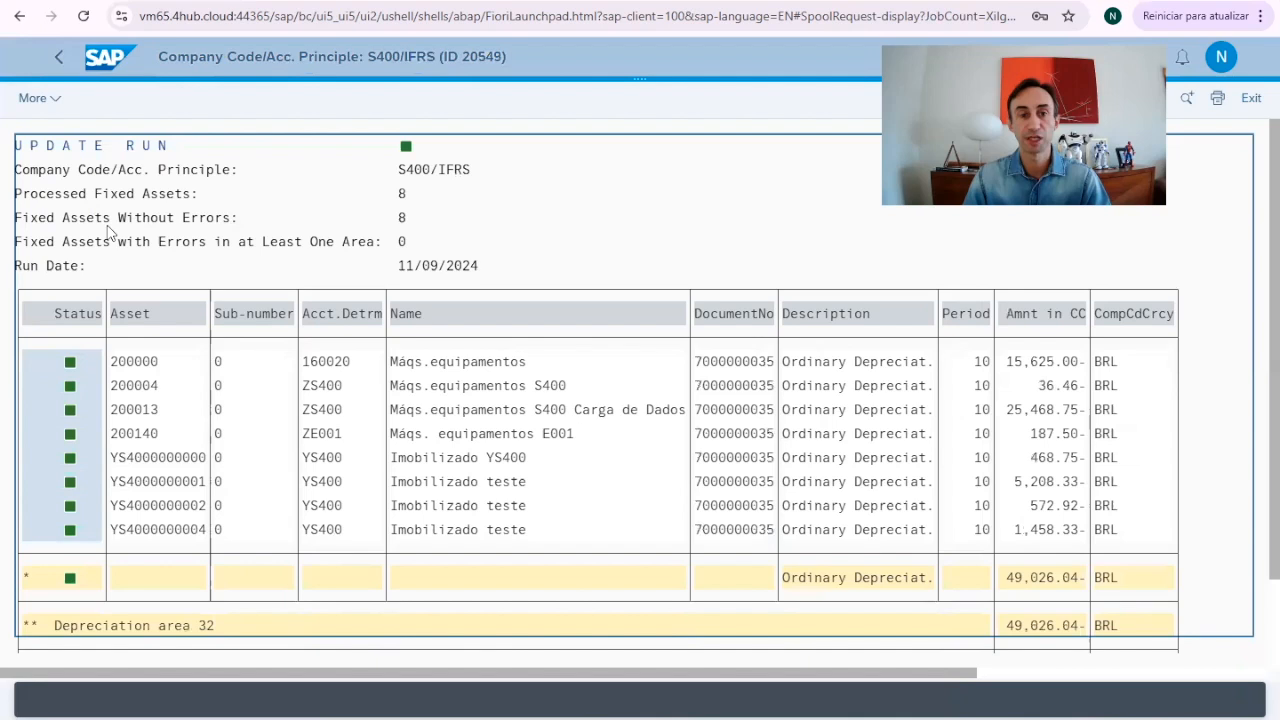
scroll("down", 3)
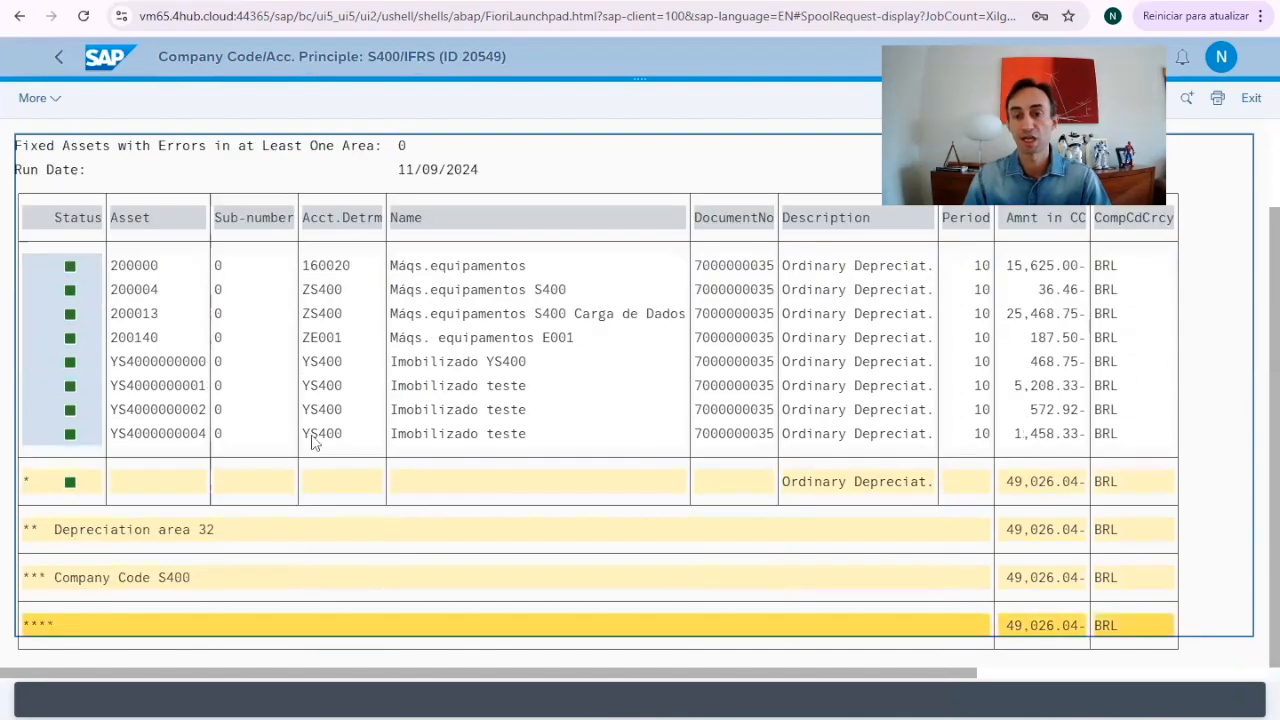
left_click(62, 56)
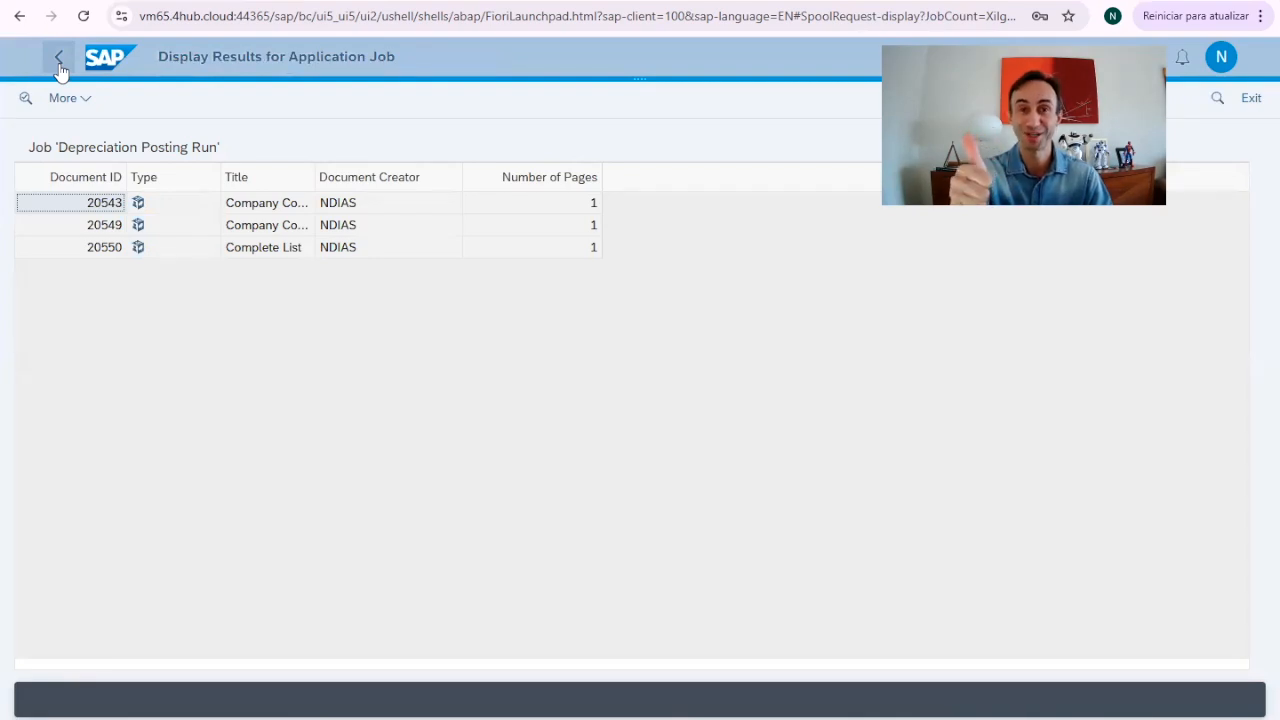
- Export the Local GAAP update-run document 20543 as a PDF via More > Document
left_click(104, 202)
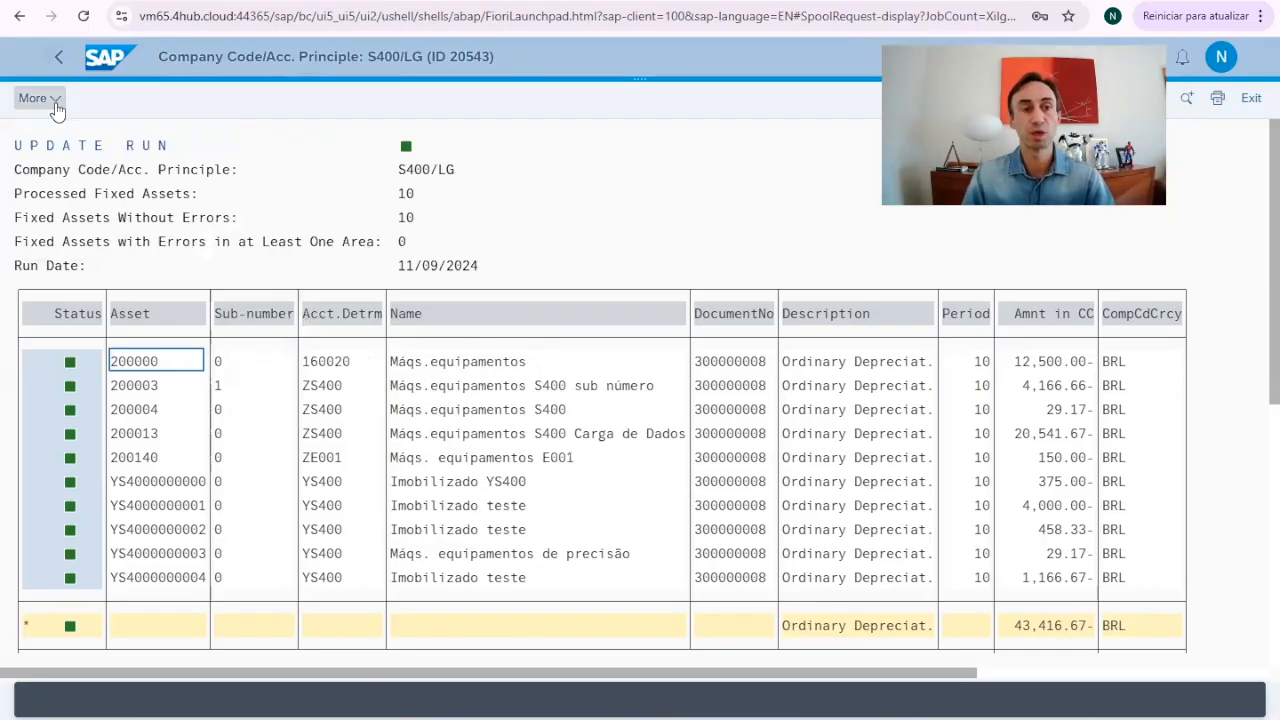
left_click(38, 98)
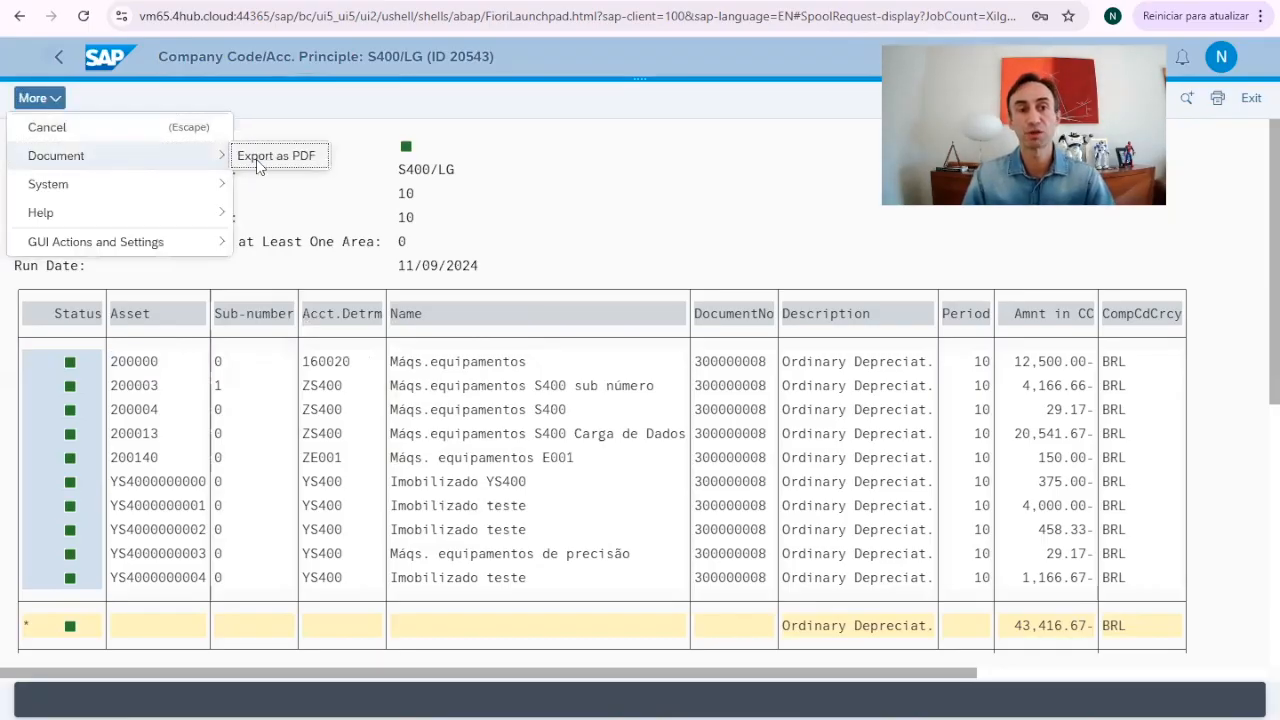
left_click(276, 156)
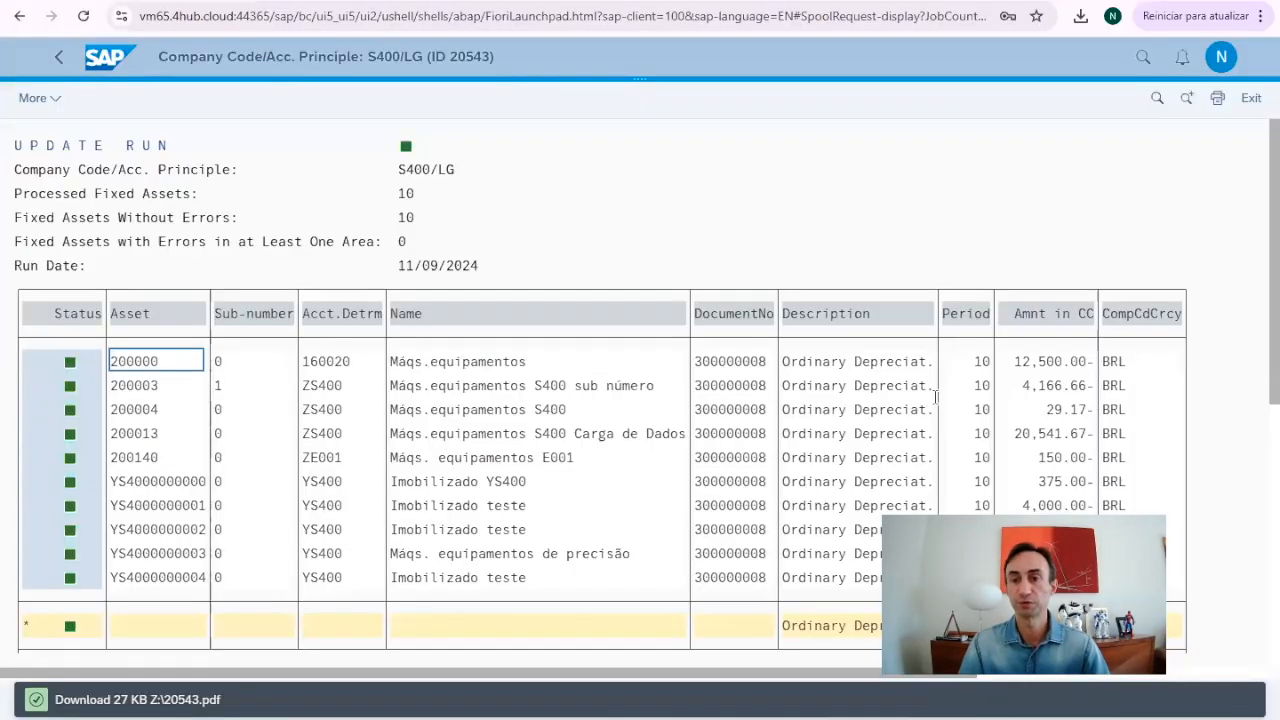
left_click(62, 56)
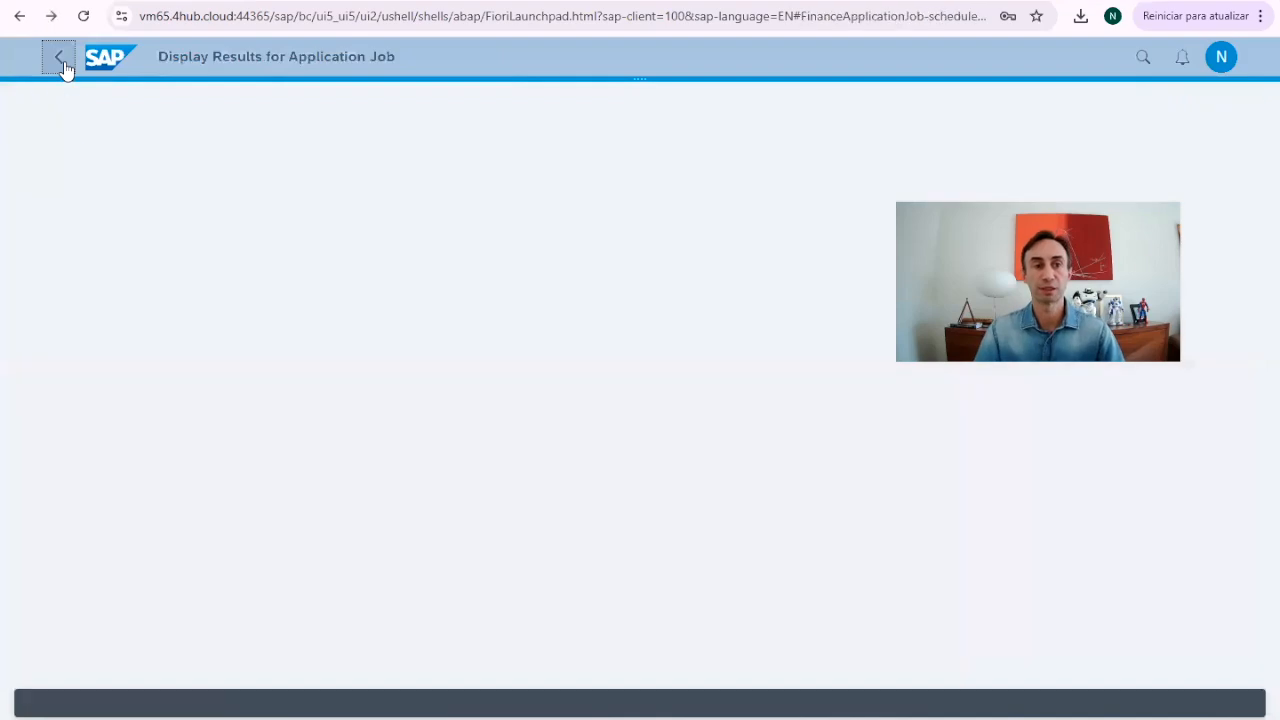